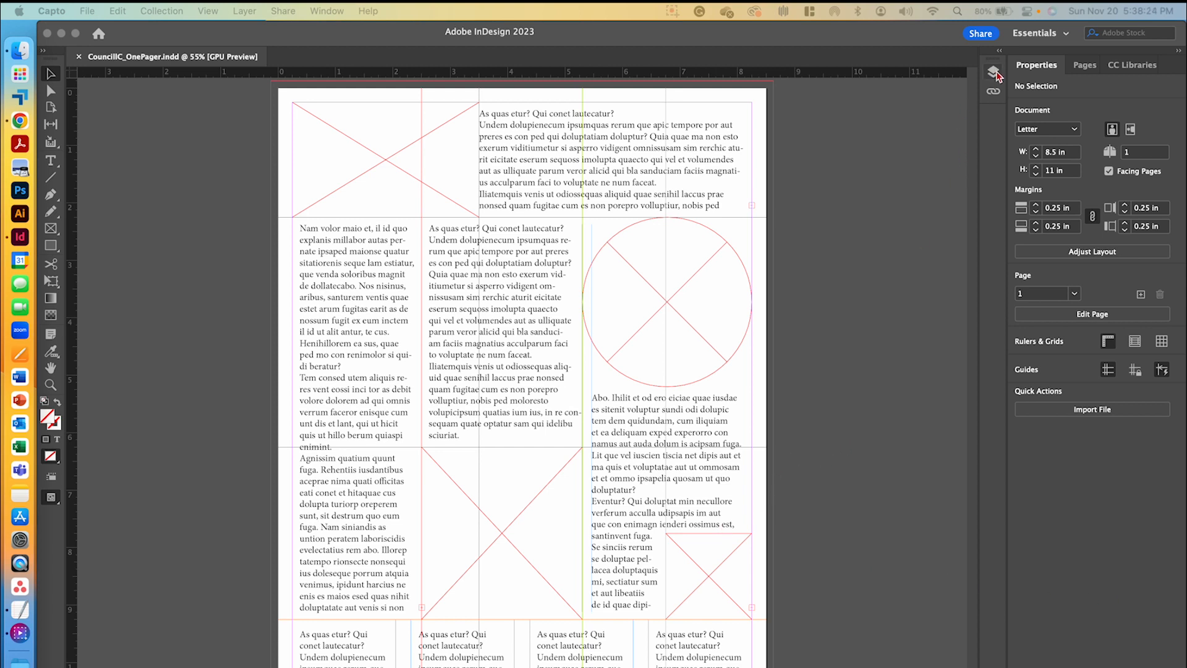
Show the Layers panel with Graphics & Images expanded above the locked Text layer.
click(993, 71)
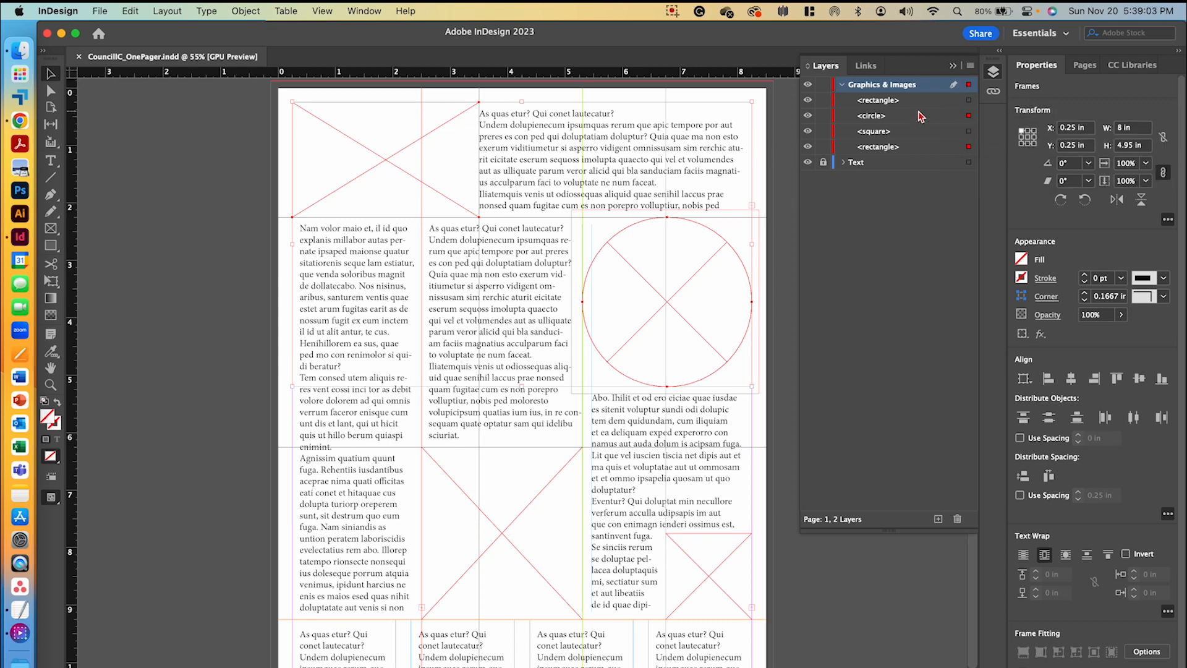
mouse_move(893, 298)
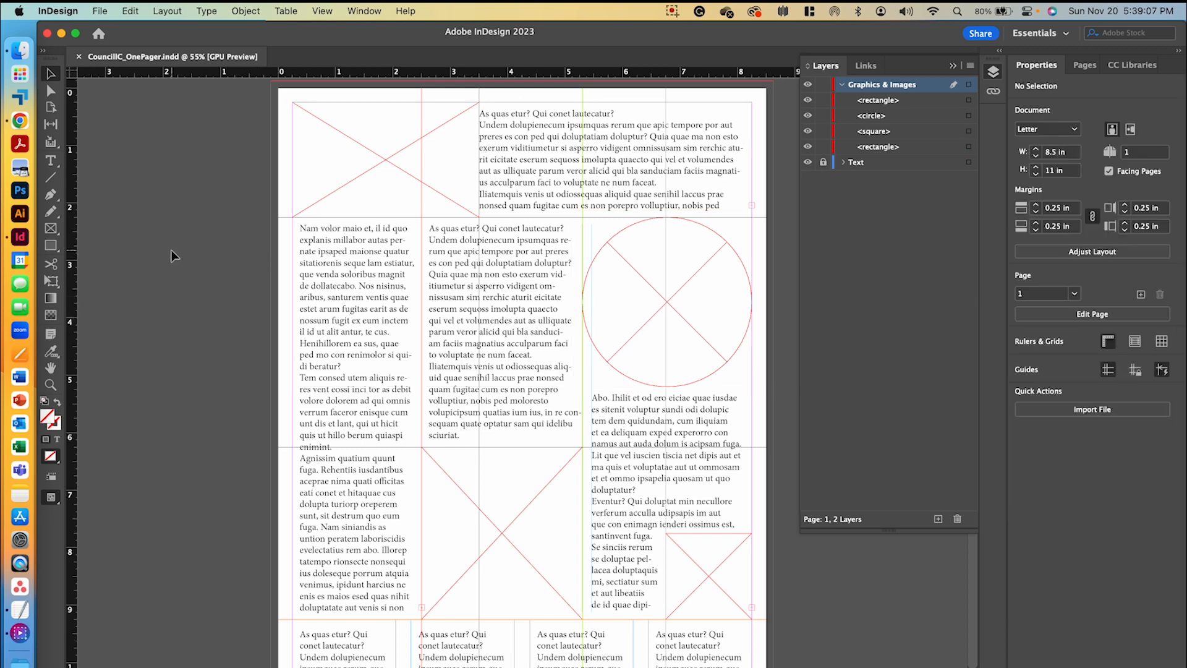
mouse_move(154, 235)
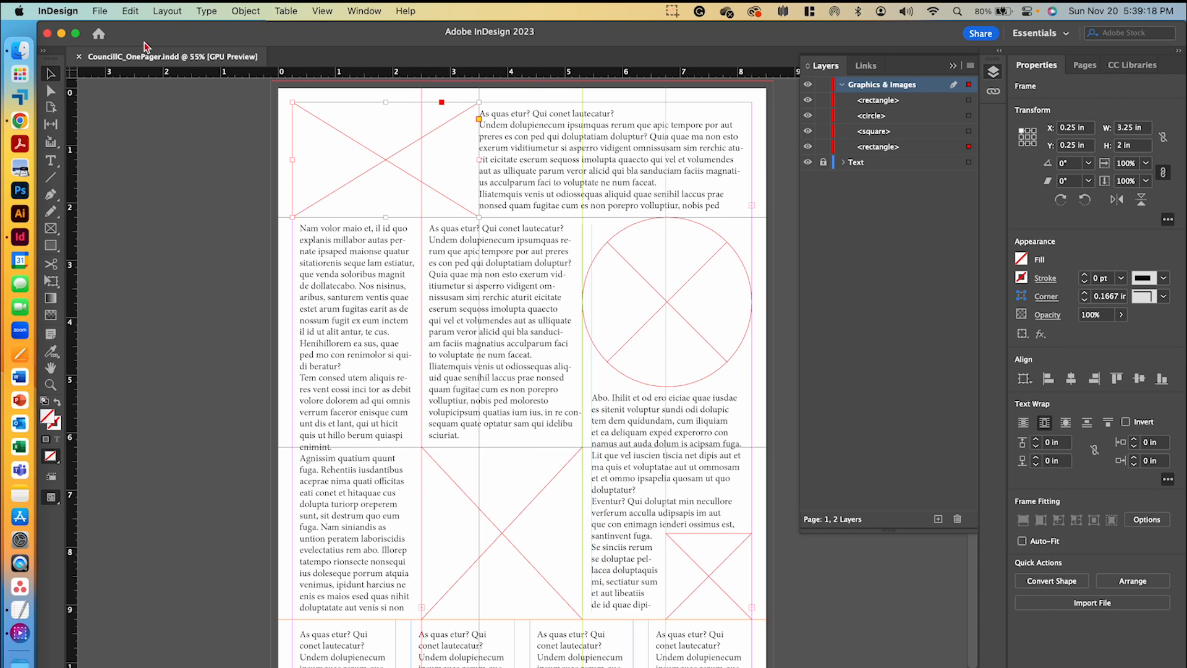
Place NTHS Logo.svg into the selected top-left rectangle frame.
click(99, 12)
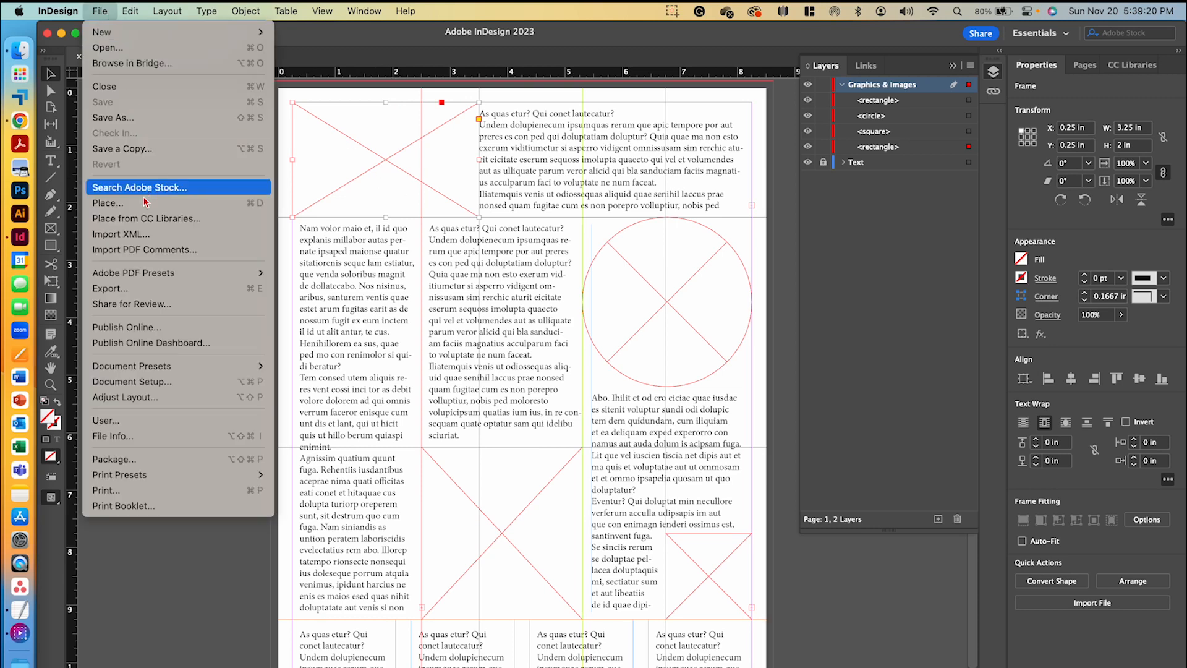
click(109, 201)
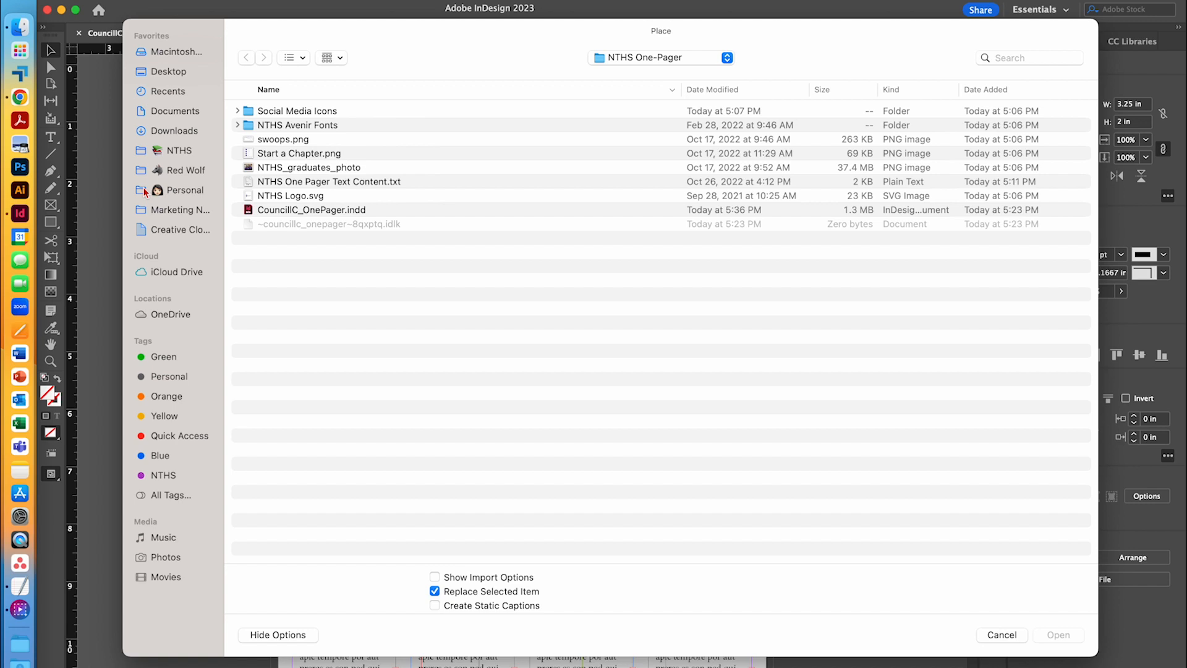
mouse_move(450, 272)
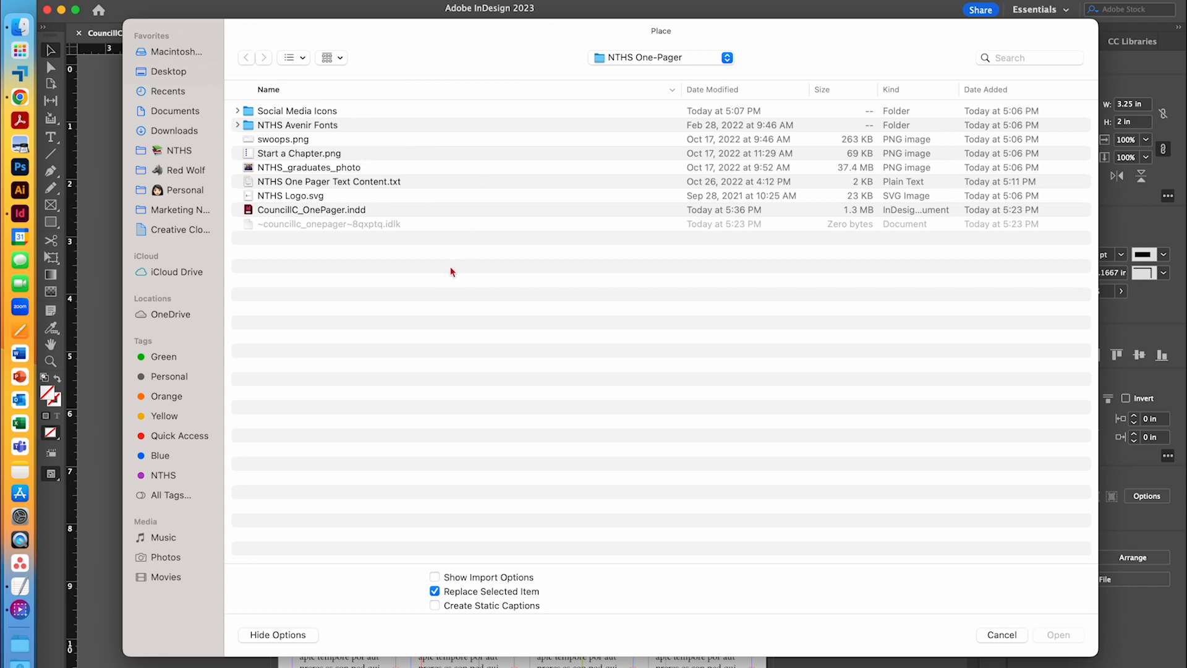
click(291, 195)
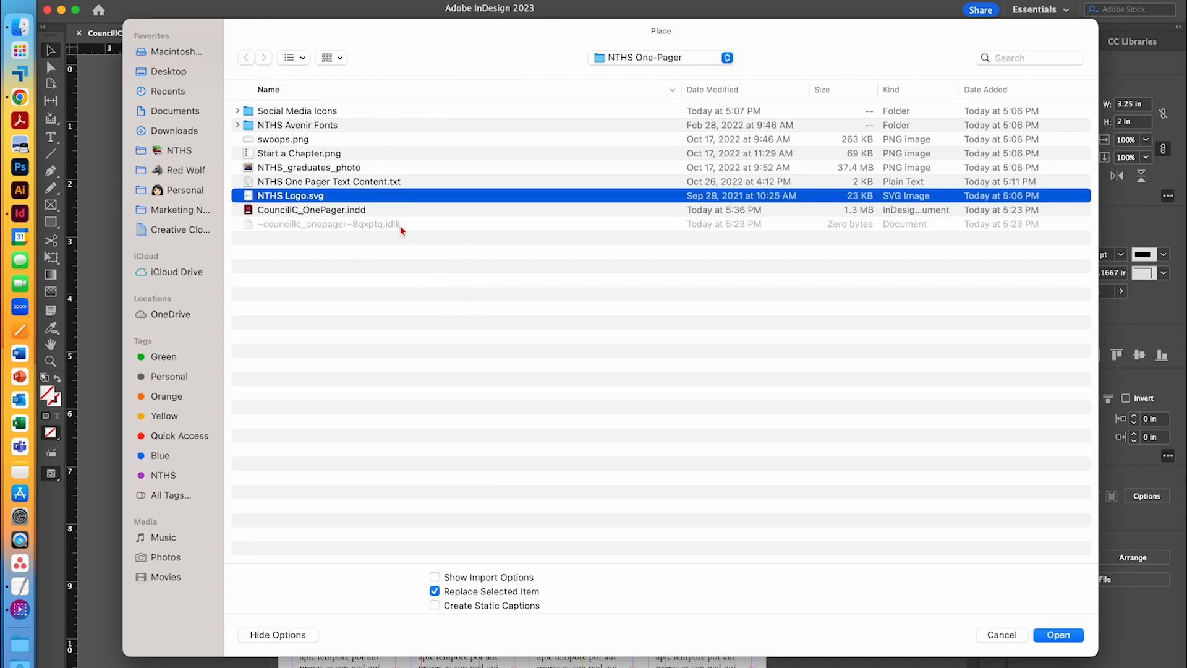
click(1057, 634)
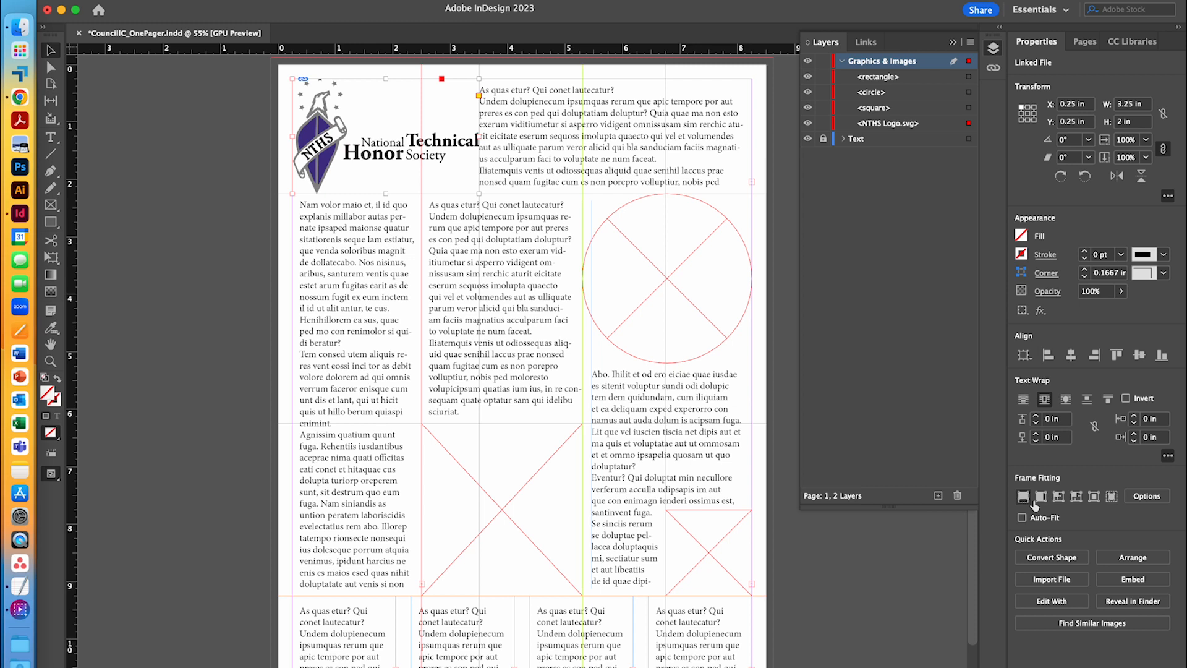
mouse_move(1041, 497)
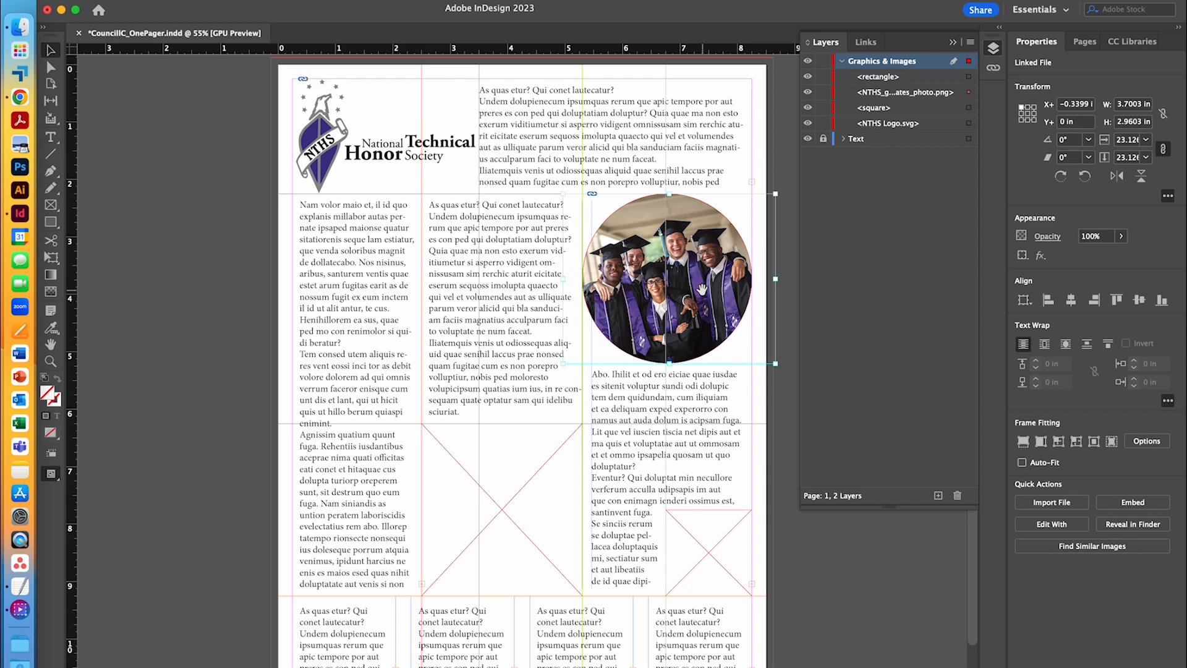
mouse_move(724, 371)
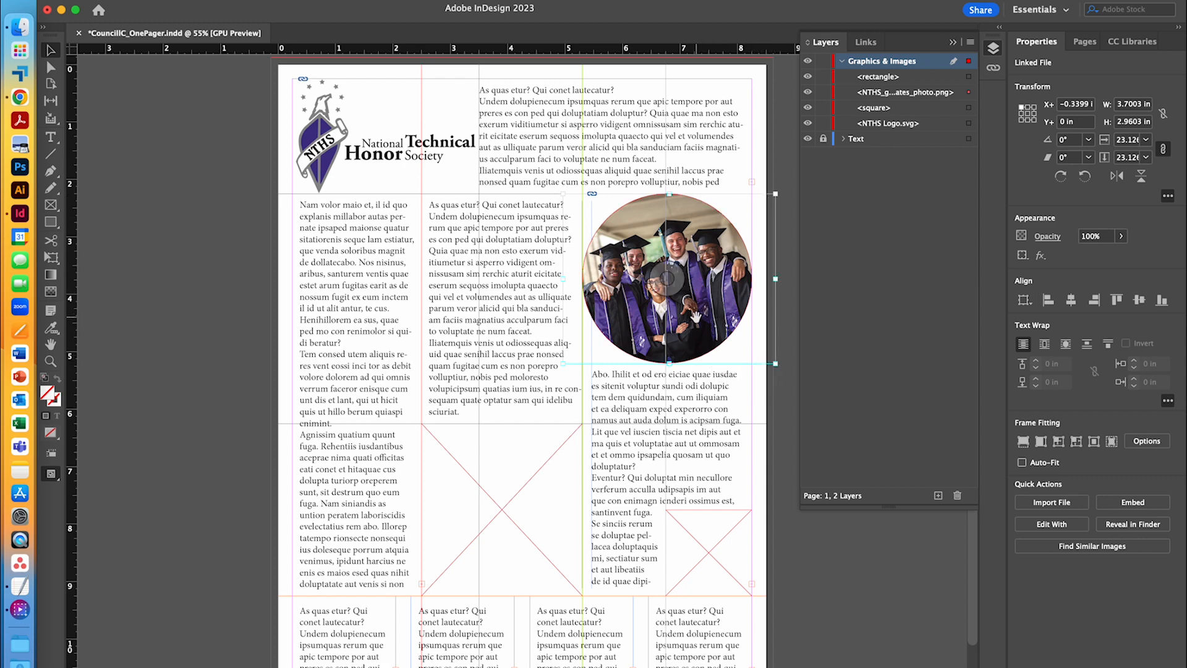
Nudge the graduates photo upward inside the circular frame to centre the group.
drag(667, 295, 668, 276)
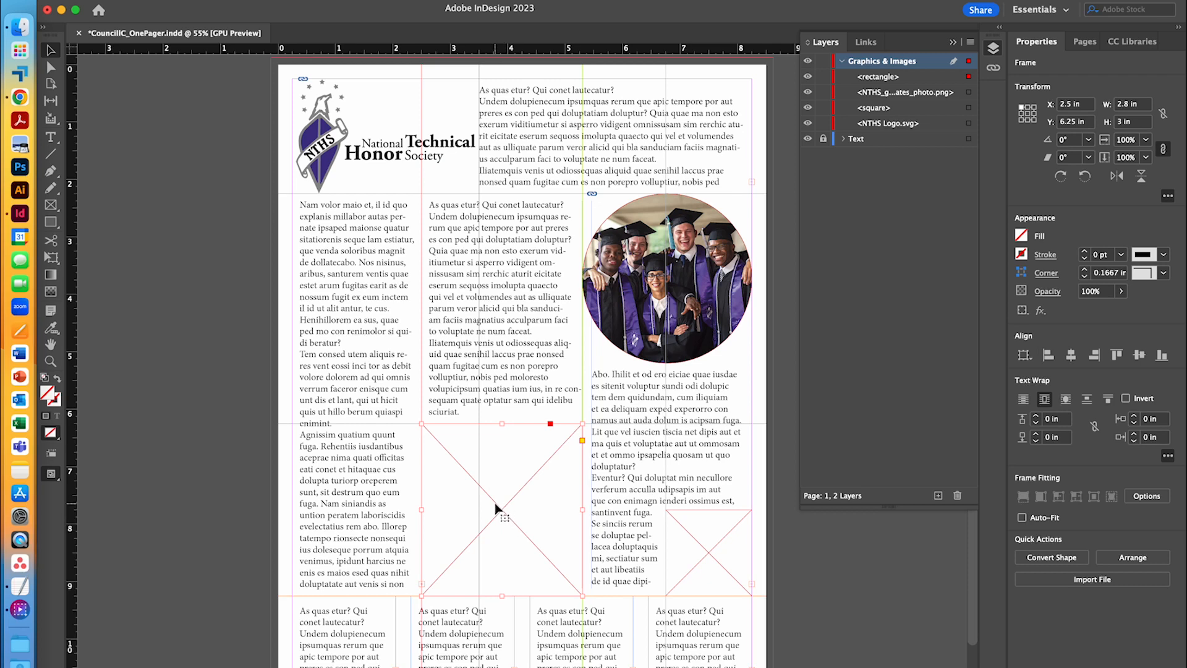
mouse_move(506, 492)
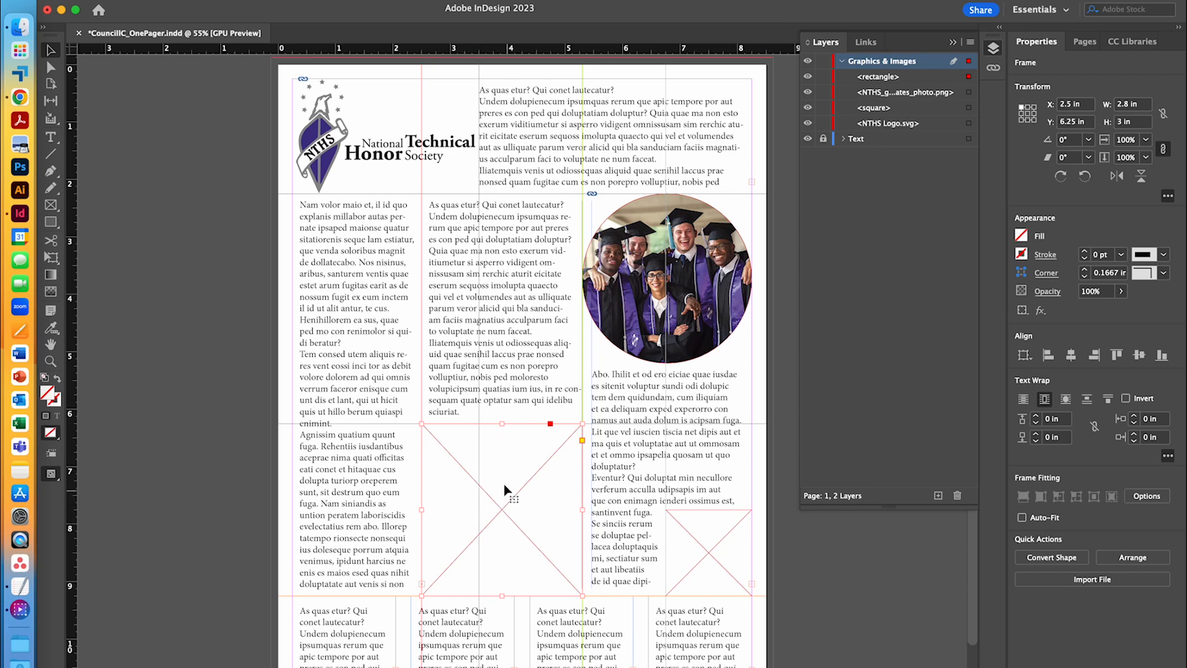
mouse_move(511, 511)
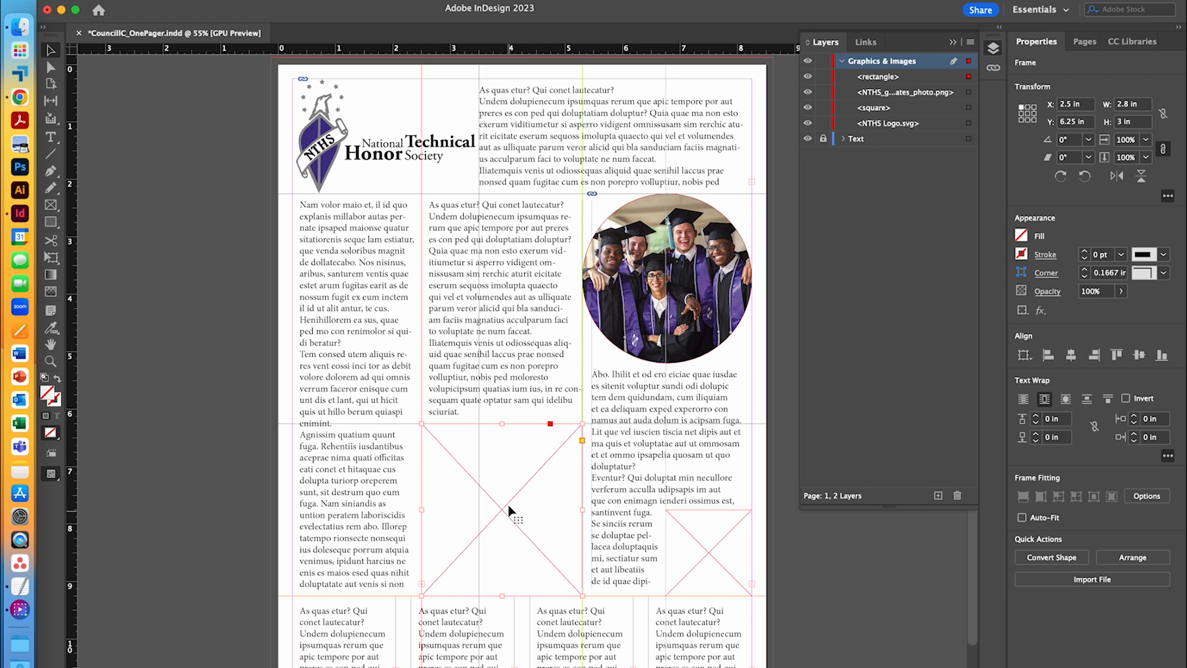
Place Start a Chapter.png into the middle-column rectangle frame.
click(1091, 578)
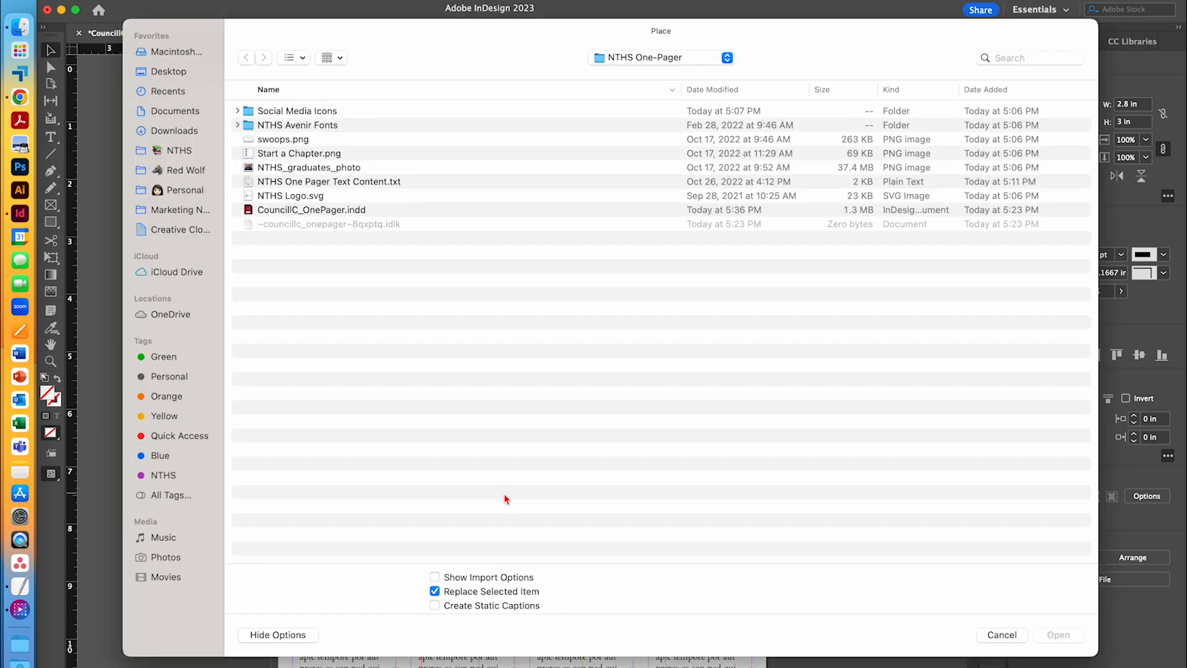
click(298, 154)
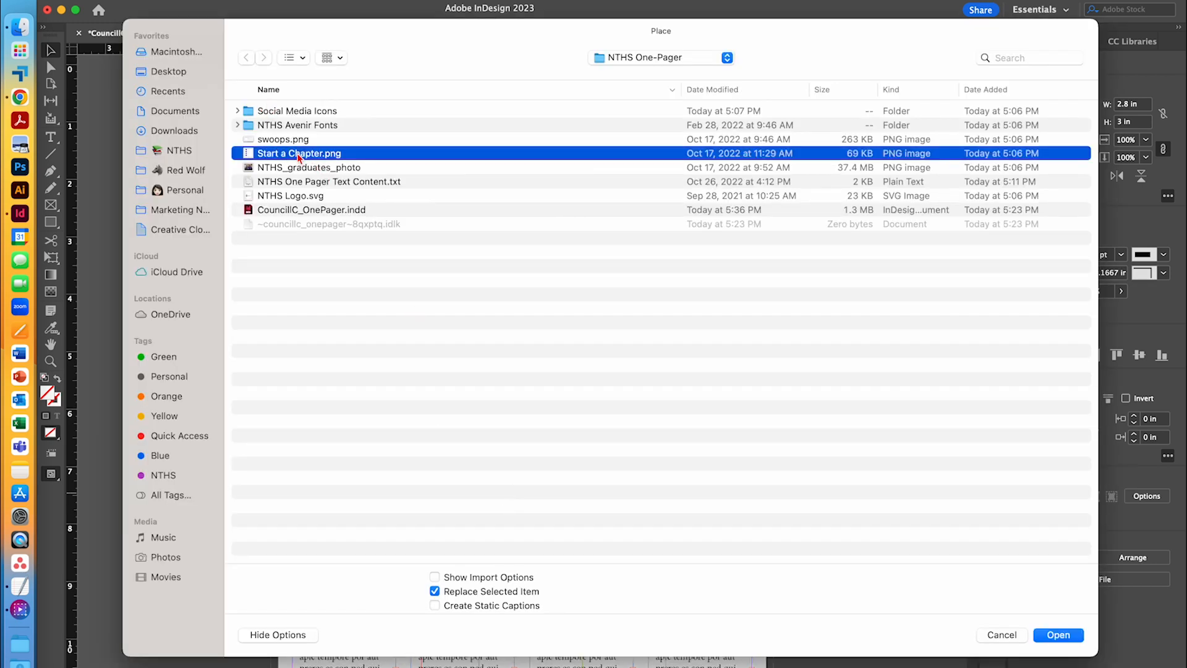
click(1057, 634)
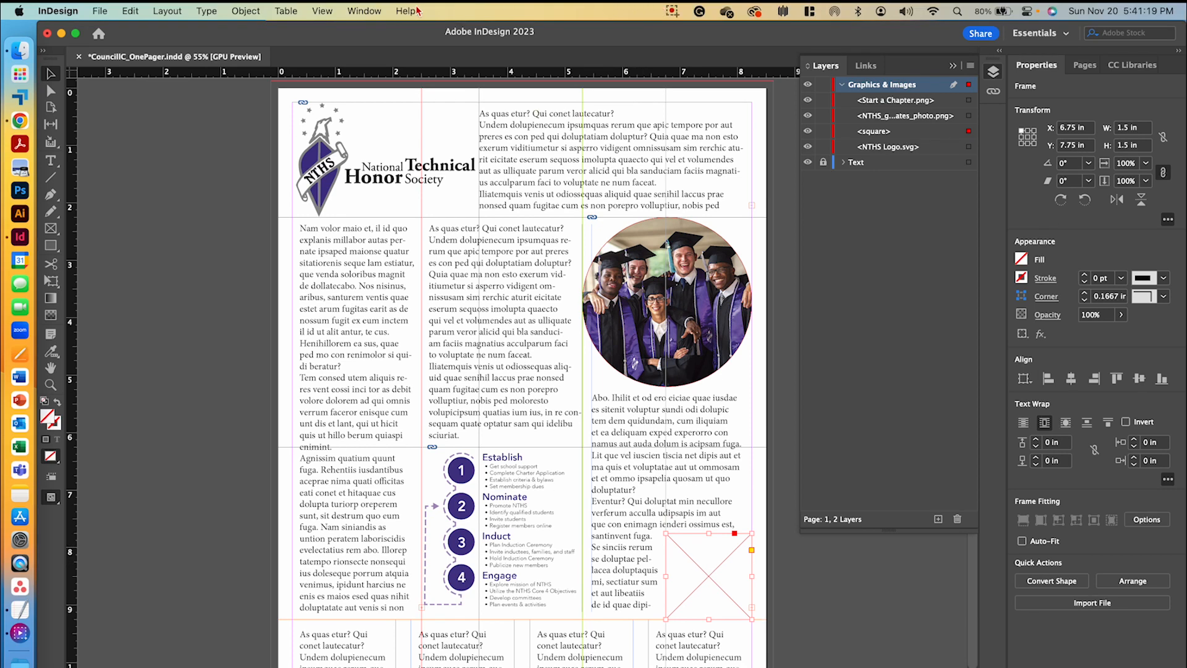
Show and dock the Swatches panel, then start a new colour swatch.
click(364, 12)
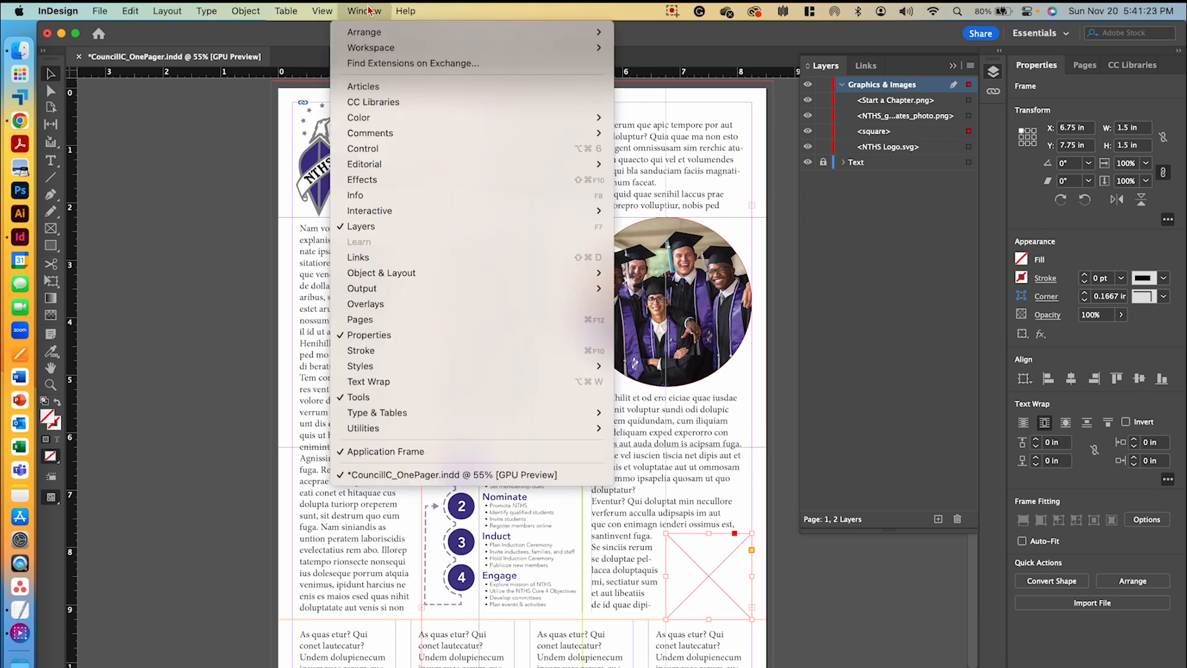
mouse_move(359, 117)
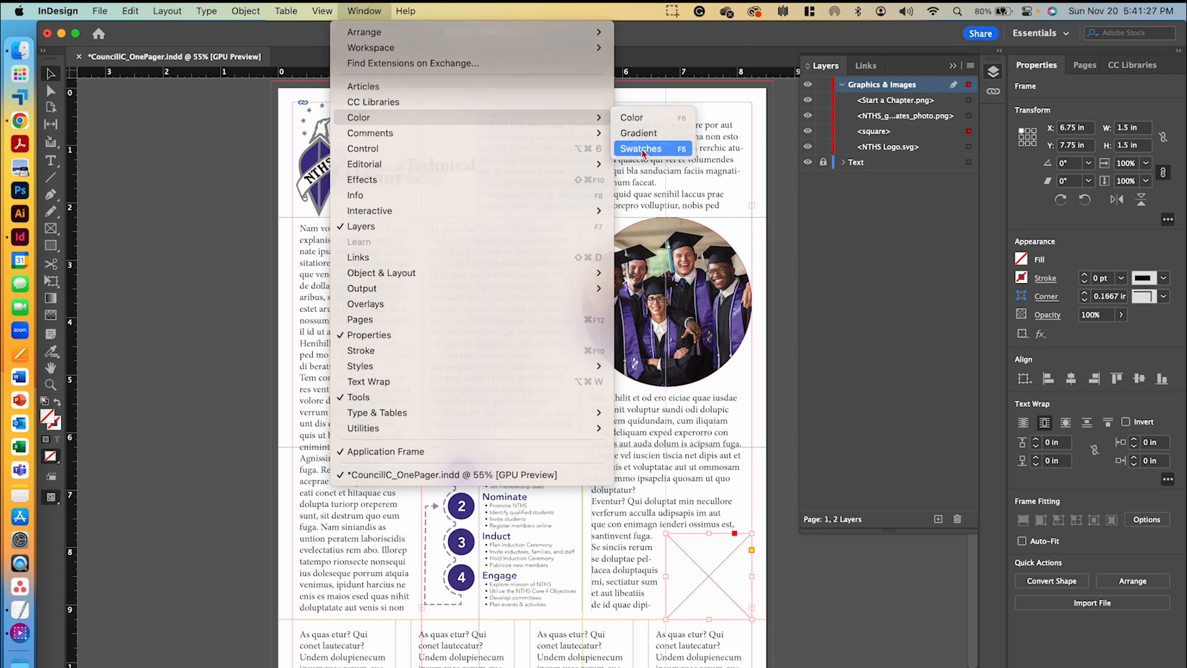
click(641, 148)
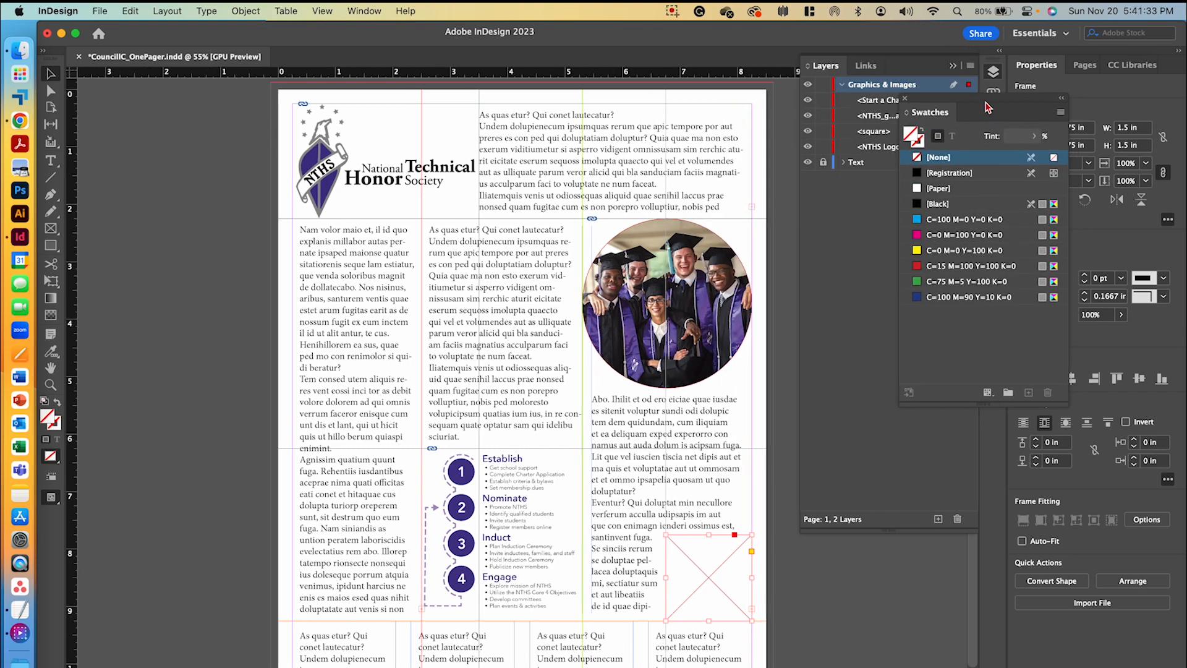
click(993, 123)
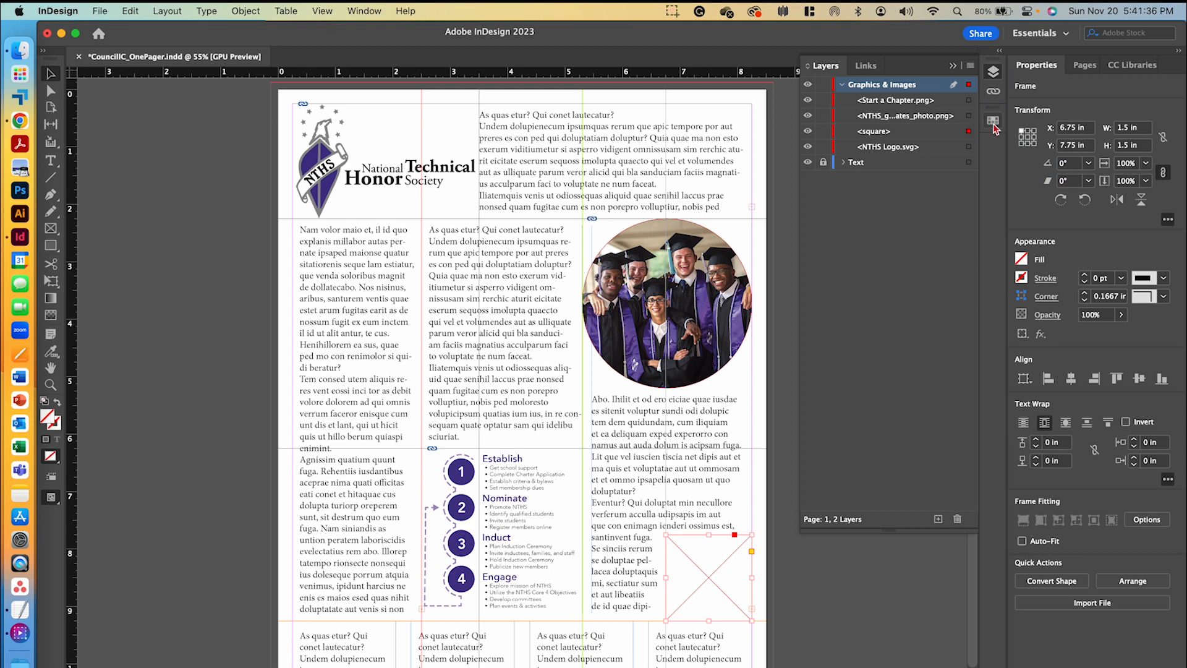
click(962, 114)
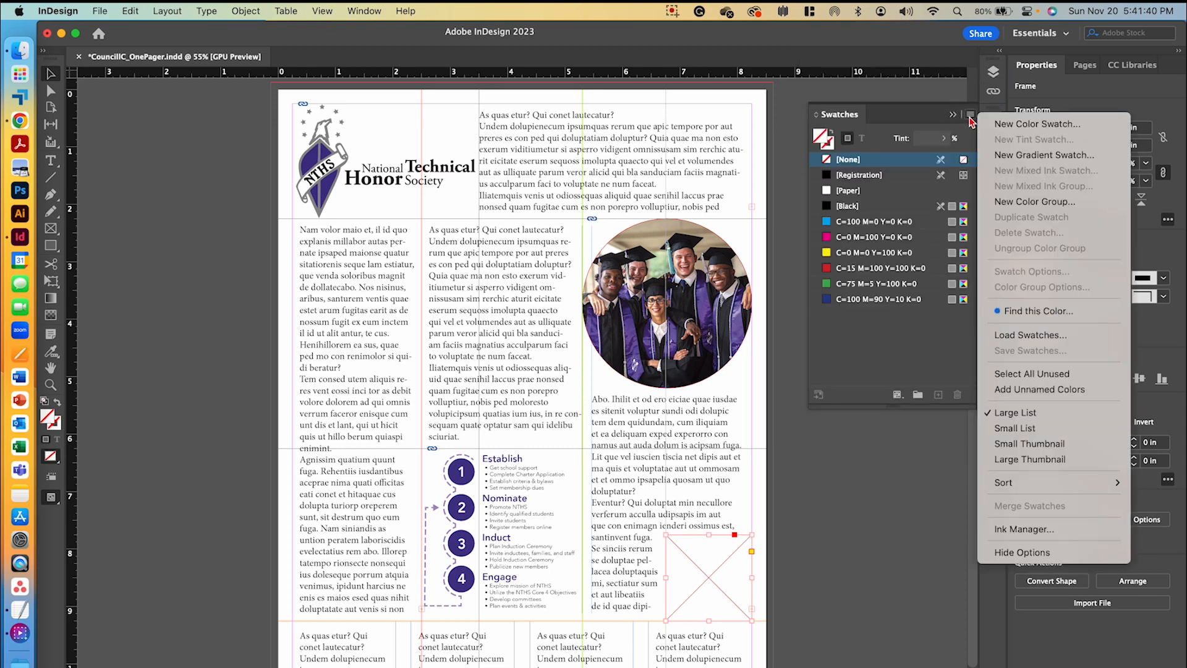
click(1038, 124)
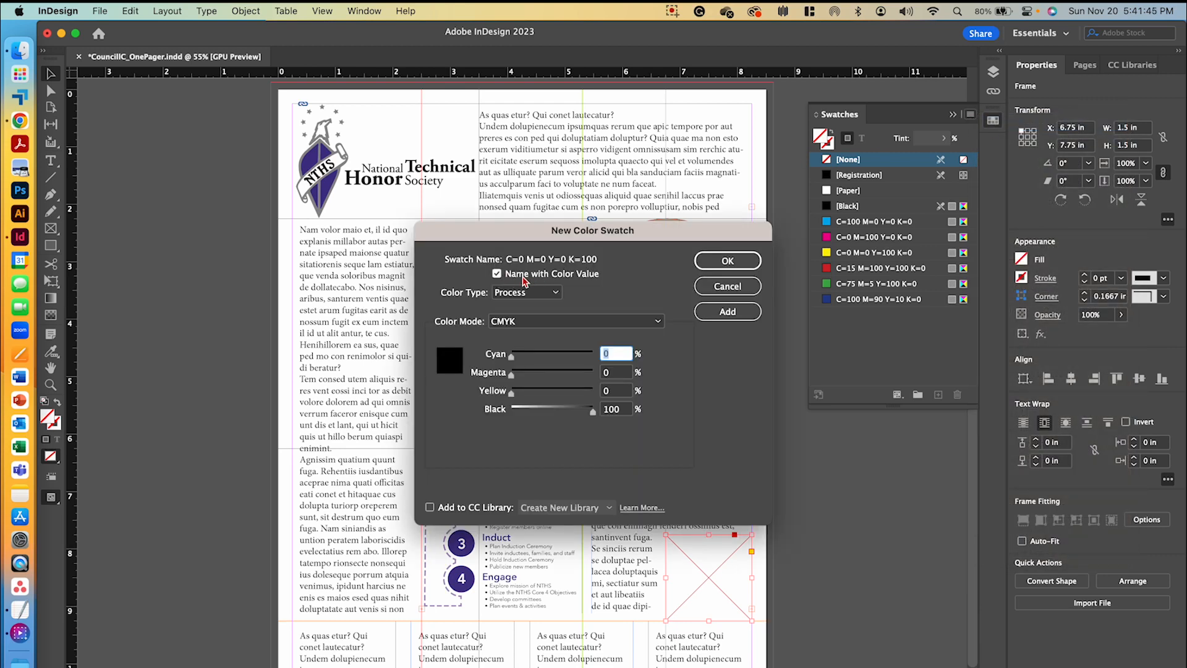
Create a swatch named NTHS Purple in HSB mode with hex 453187.
click(497, 273)
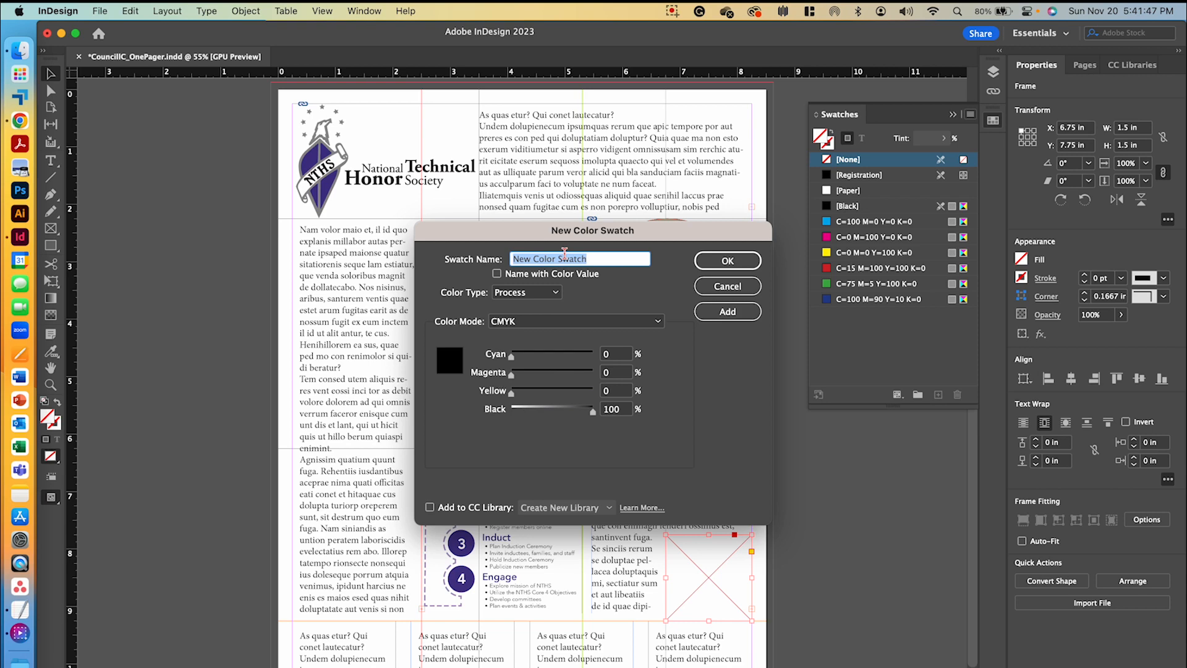
text(NTHS Purple)
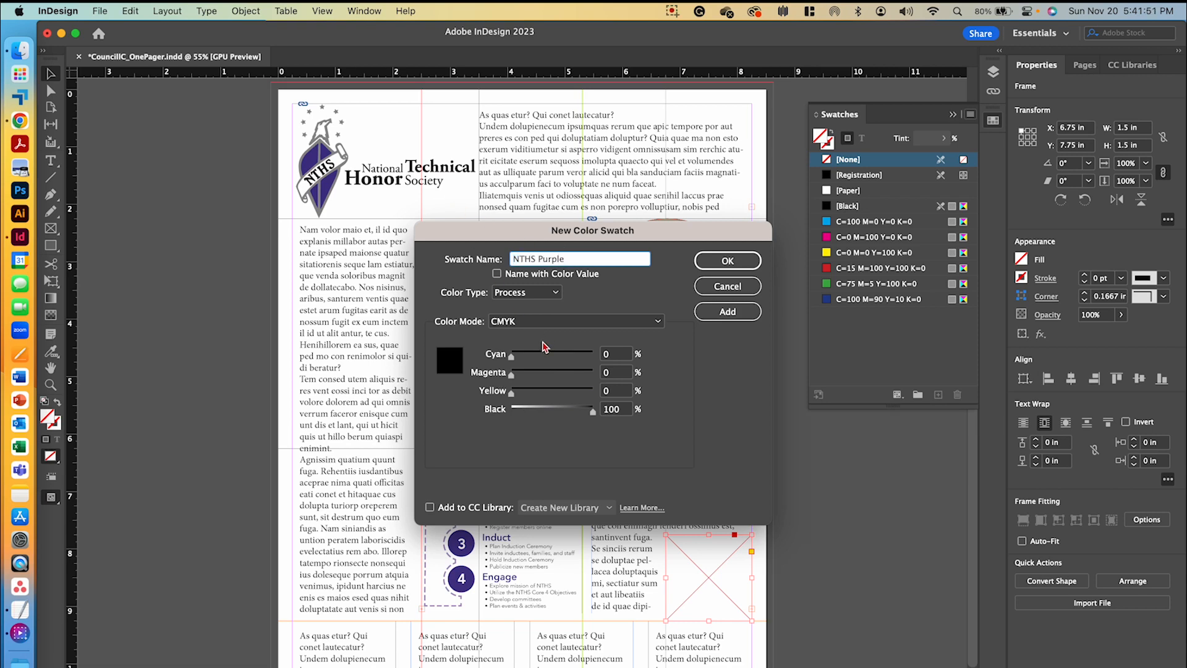
click(573, 322)
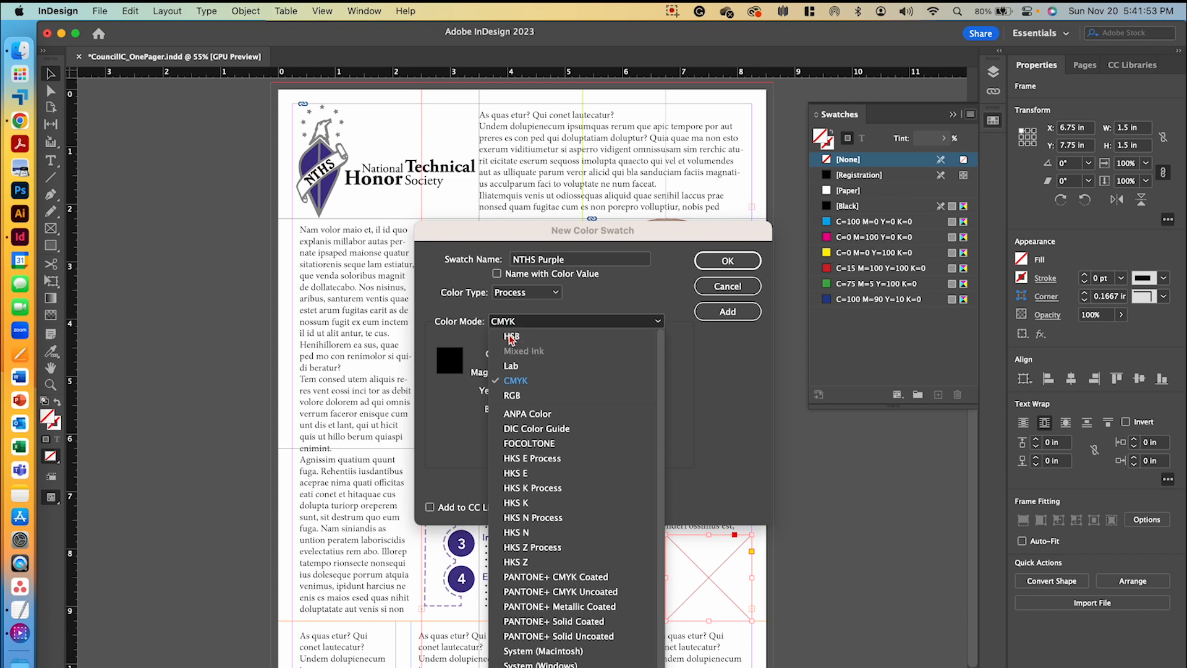
click(510, 336)
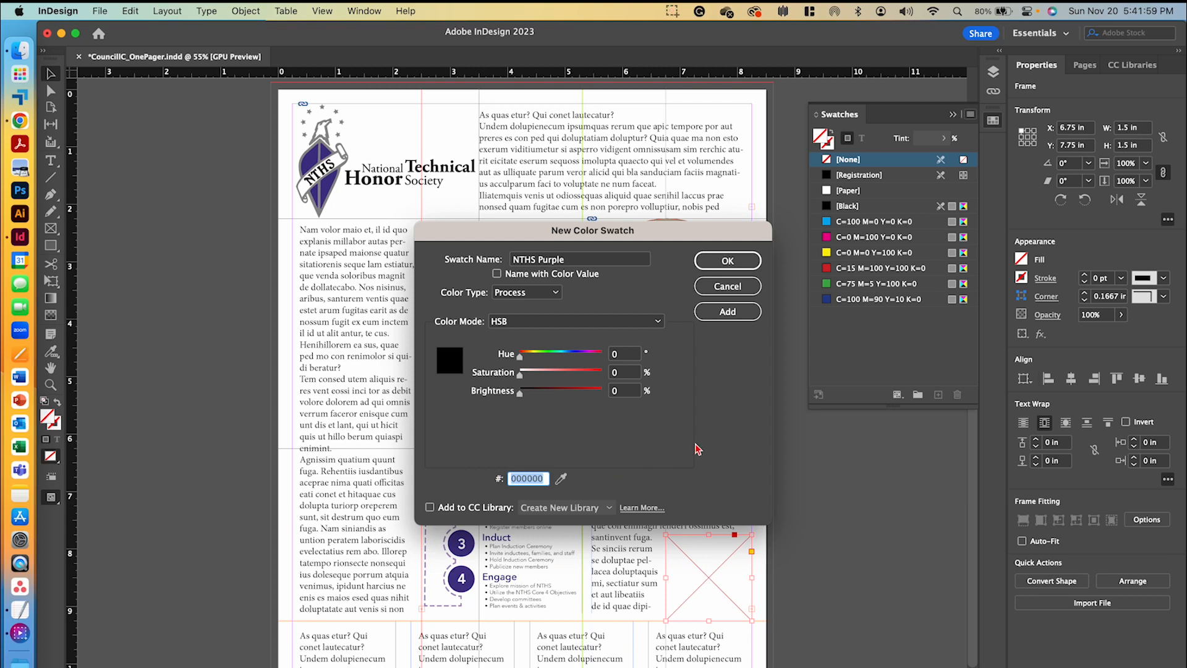
text(4531)
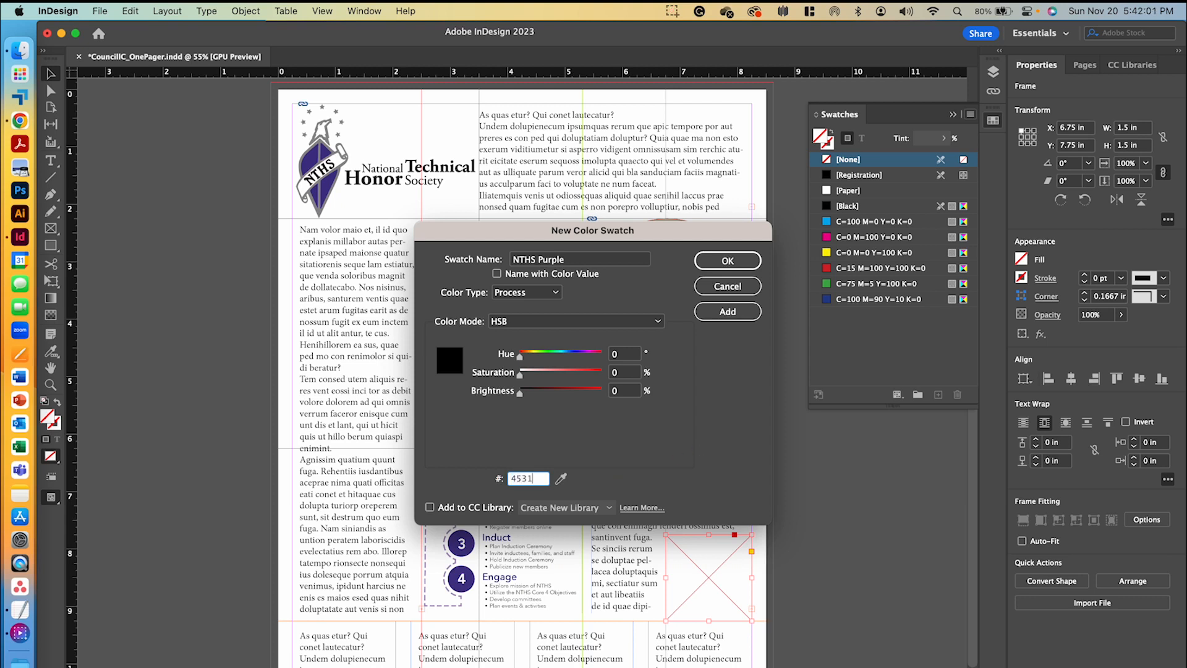
text(453187)
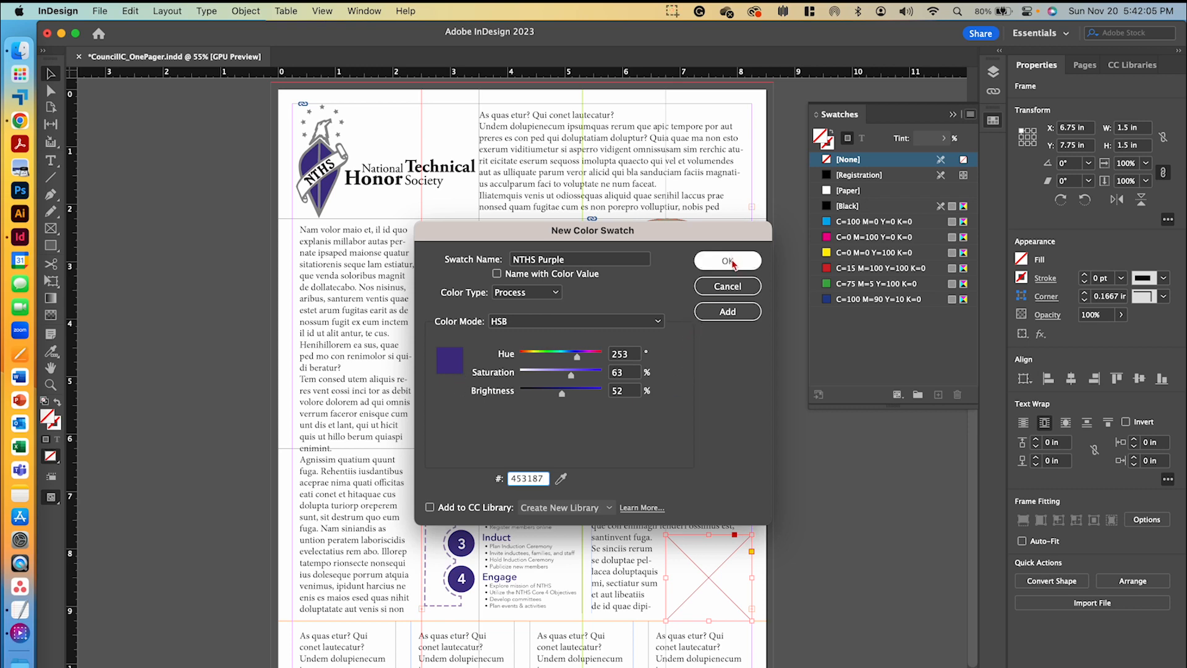
click(726, 261)
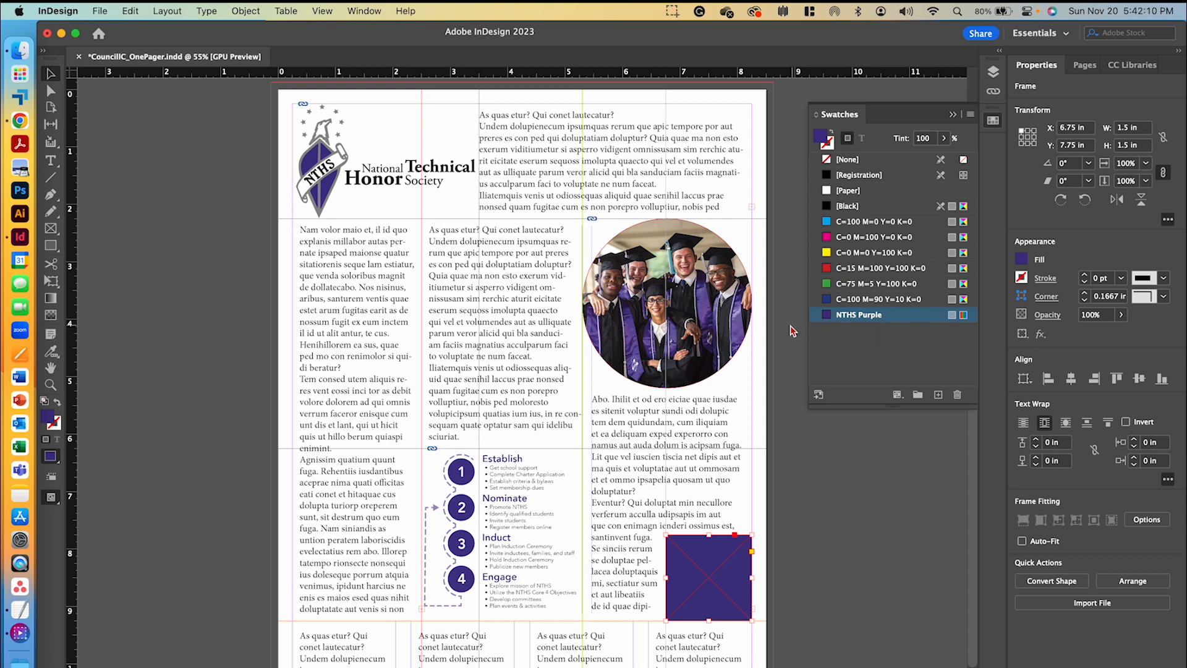
mouse_move(663, 597)
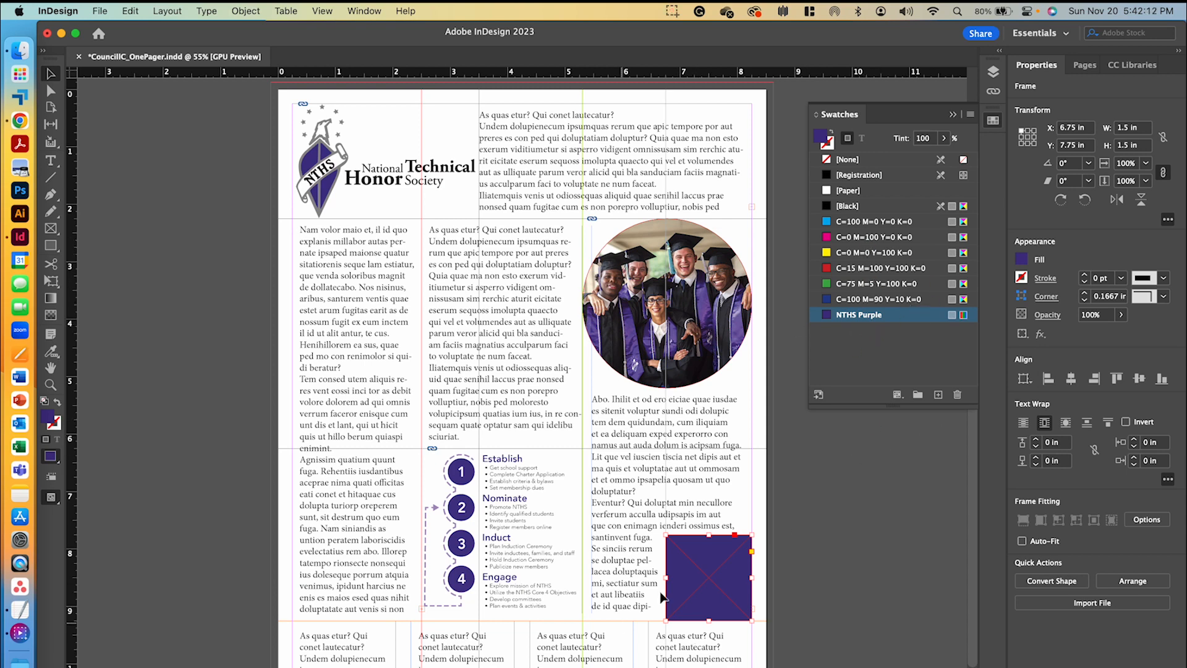
mouse_move(704, 592)
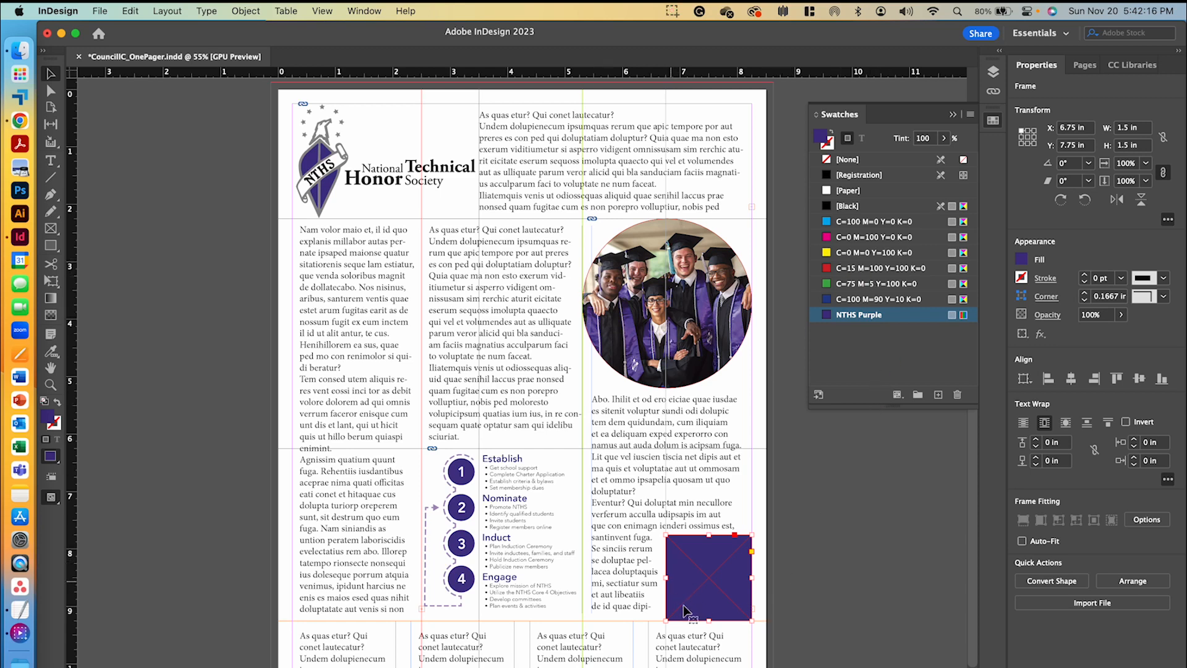
Set the lower-right square frame's fill back to None and reselect the frame.
click(1023, 259)
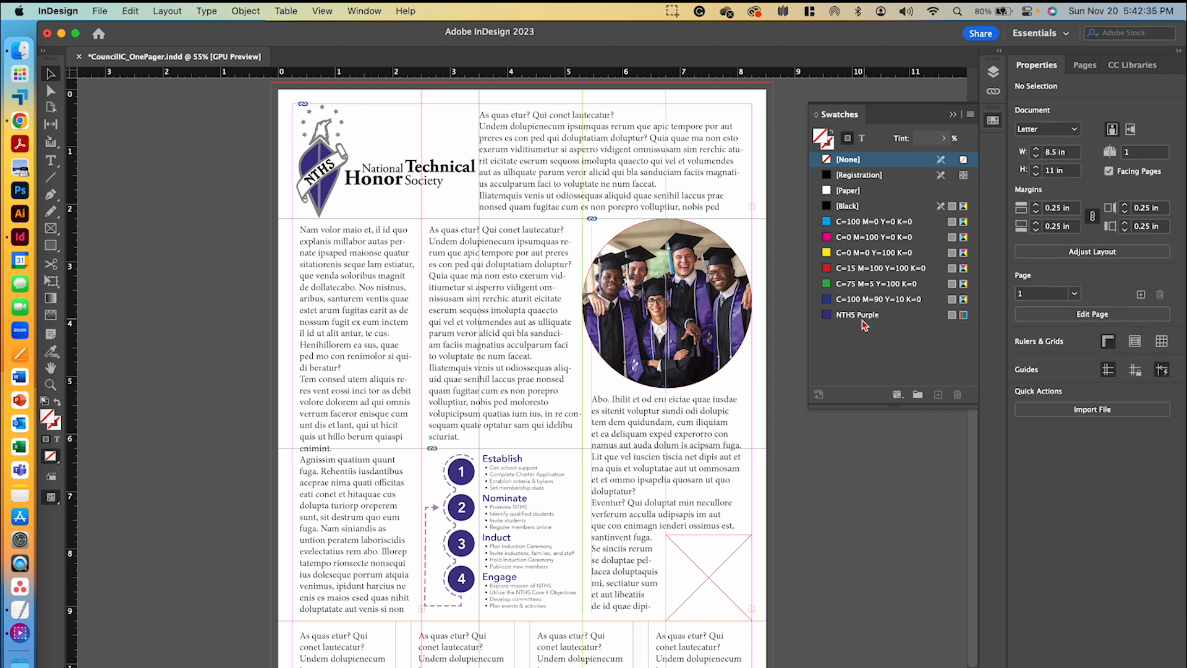
click(707, 575)
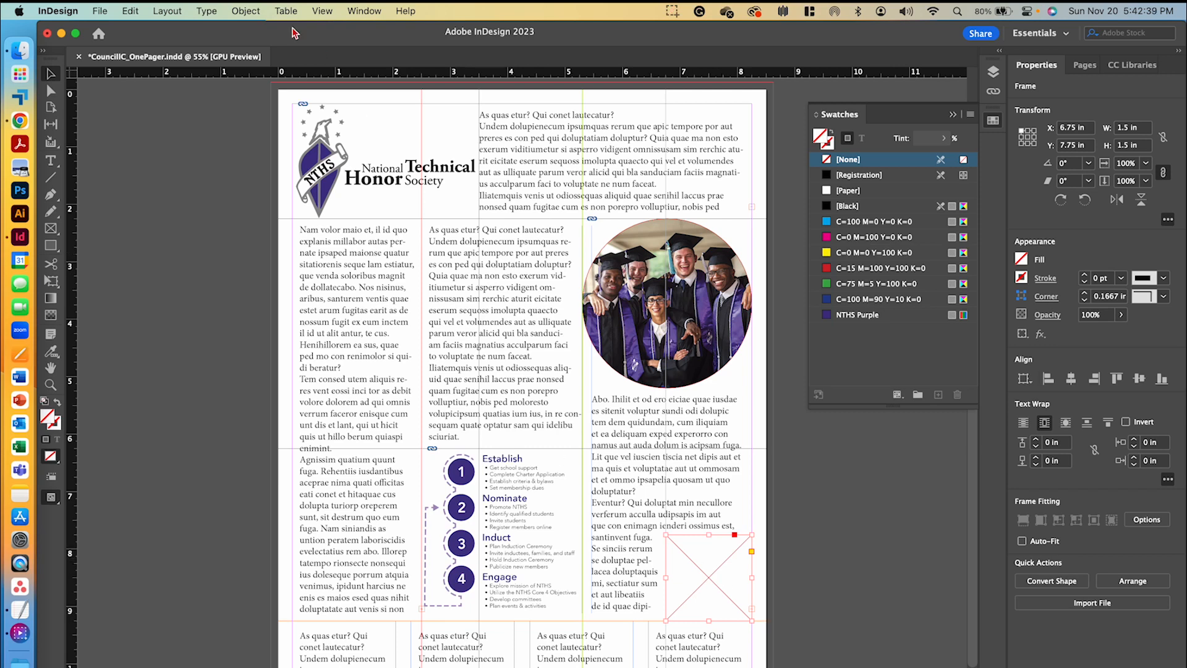
Generate a Web Hyperlink QR code to docs.nths.org in NTHS Purple inside the square frame.
click(245, 11)
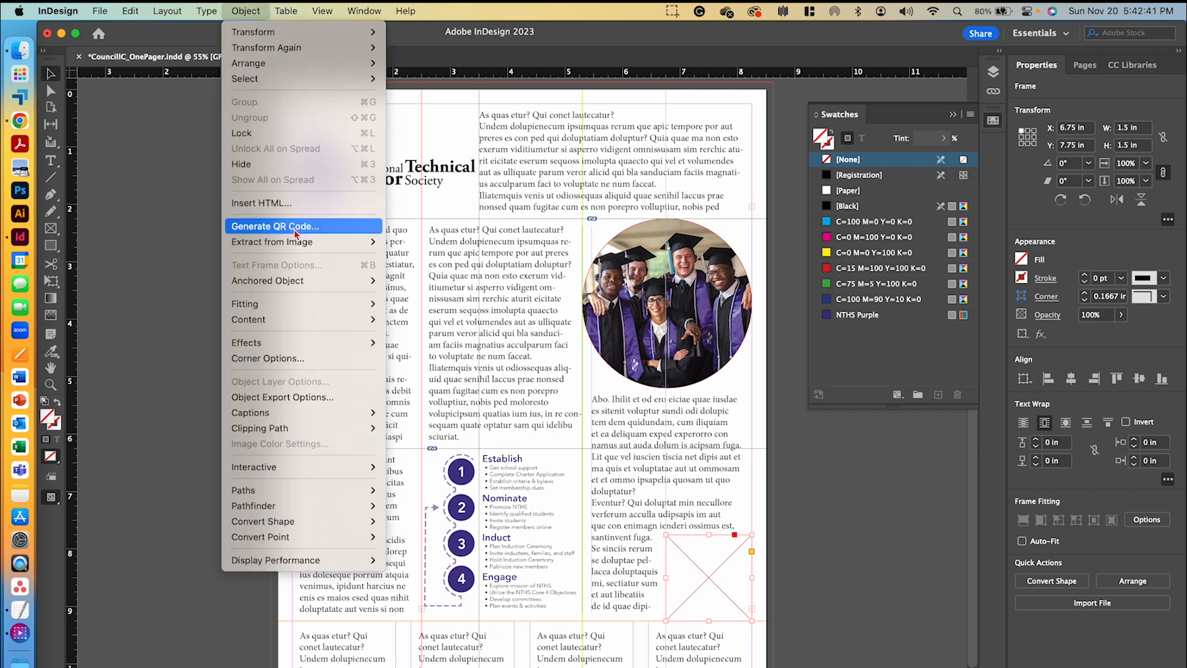
click(275, 225)
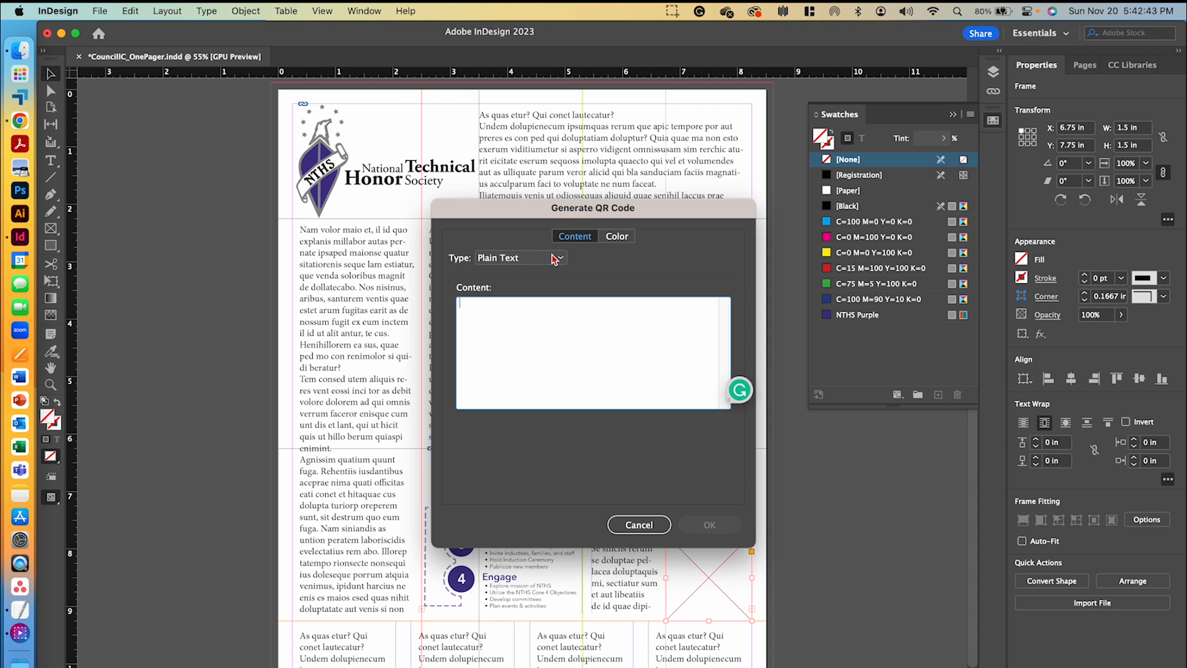
click(521, 257)
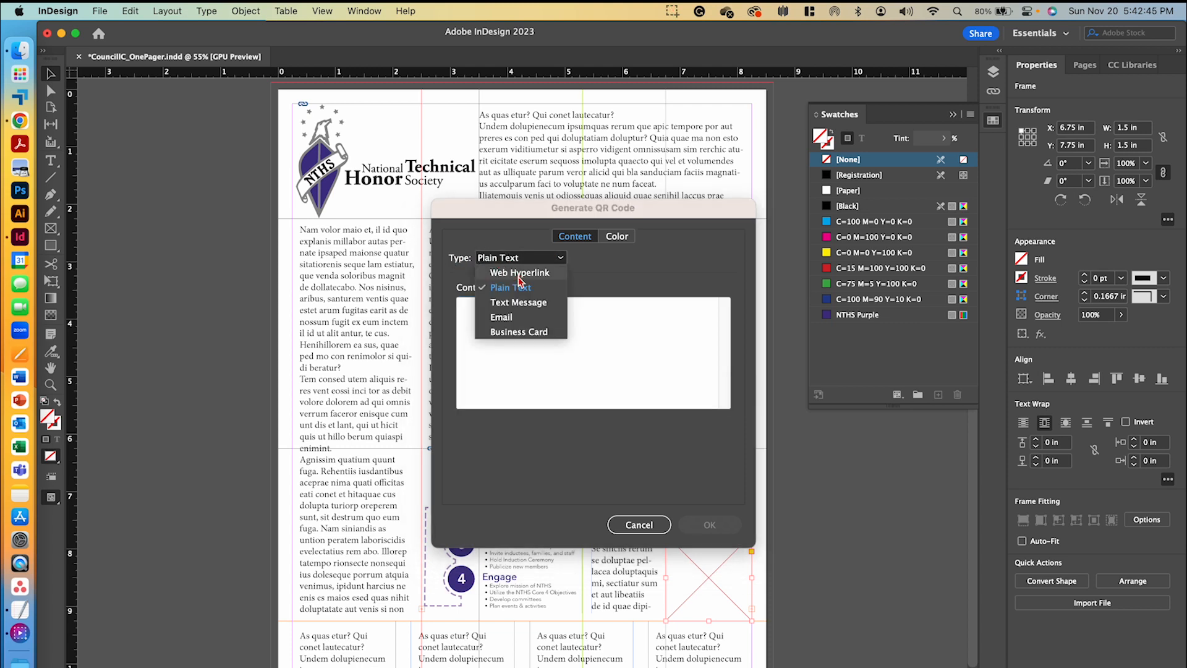
click(518, 272)
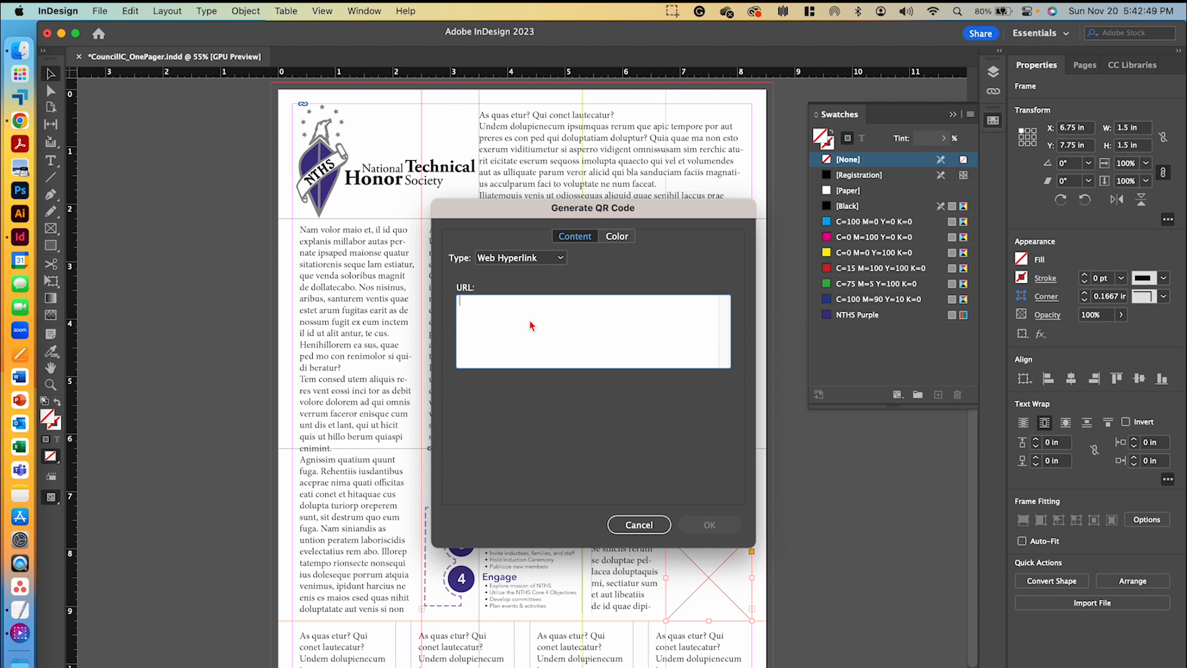
text(docs.ne)
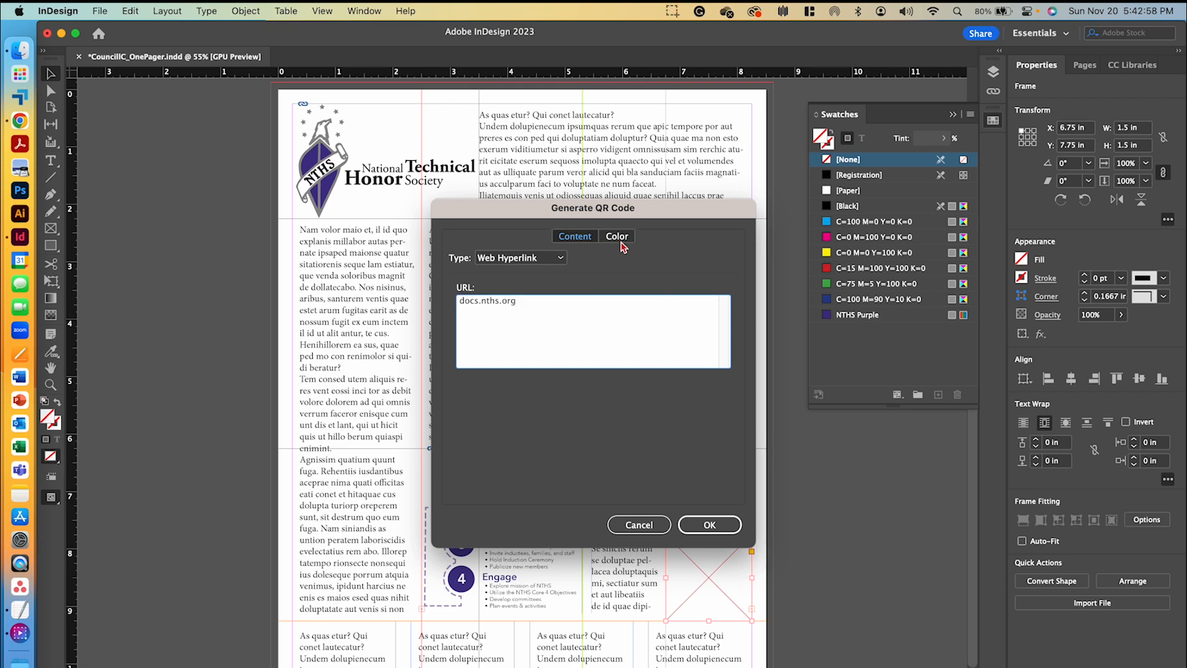
click(615, 235)
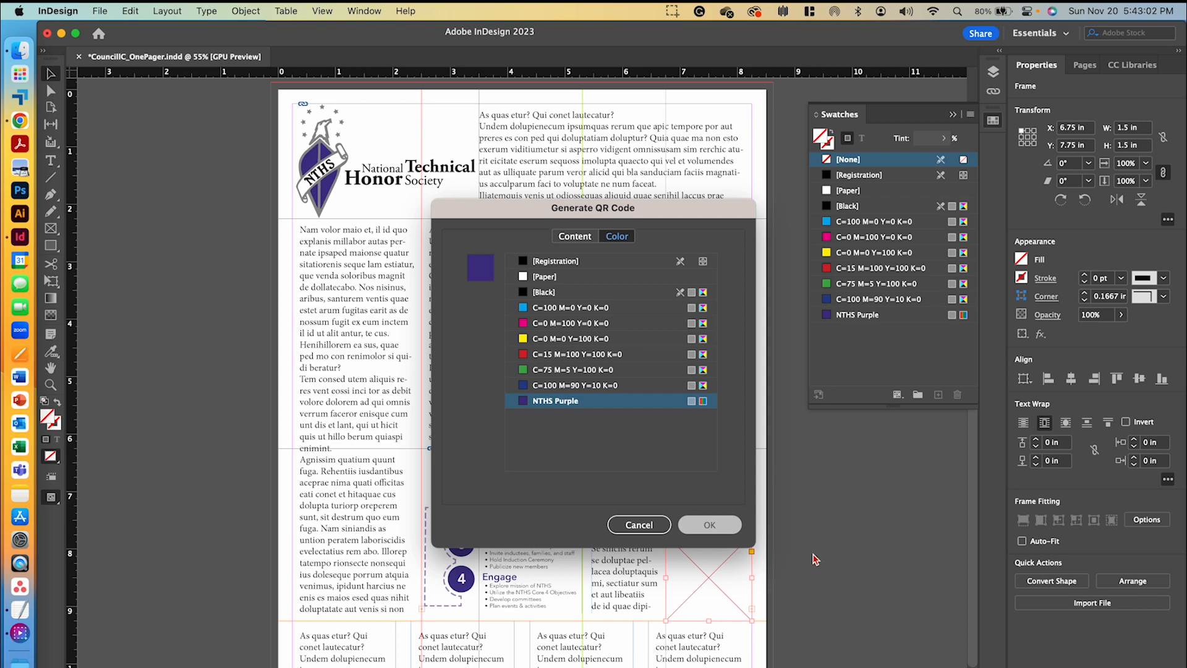
click(710, 524)
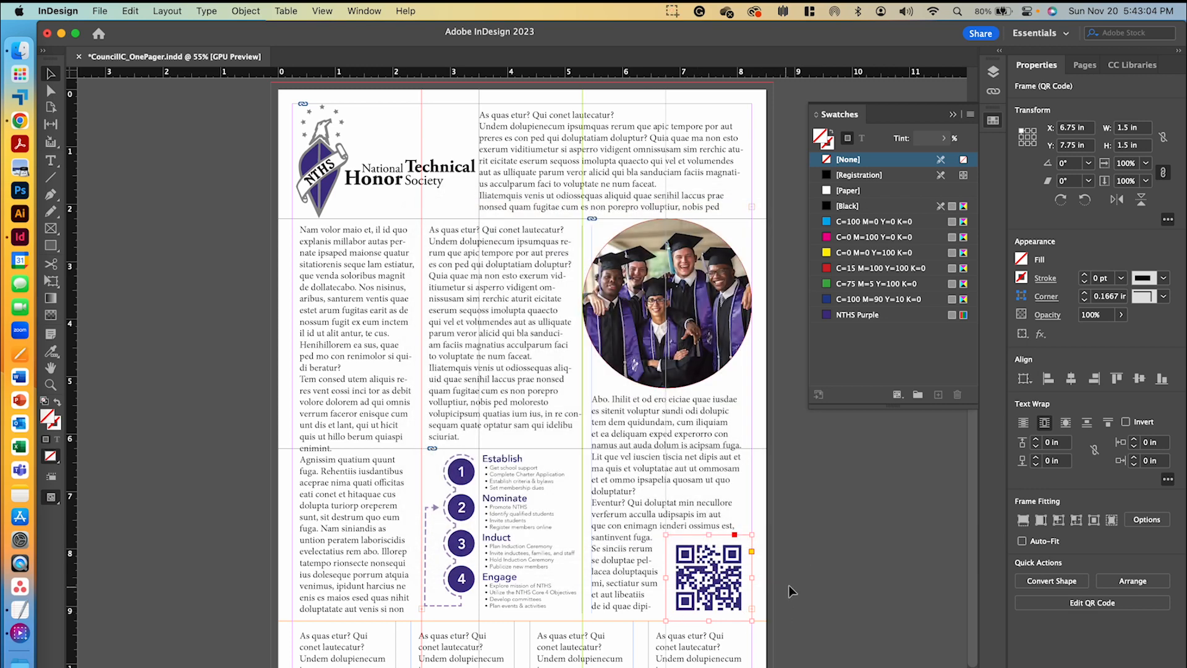
click(169, 236)
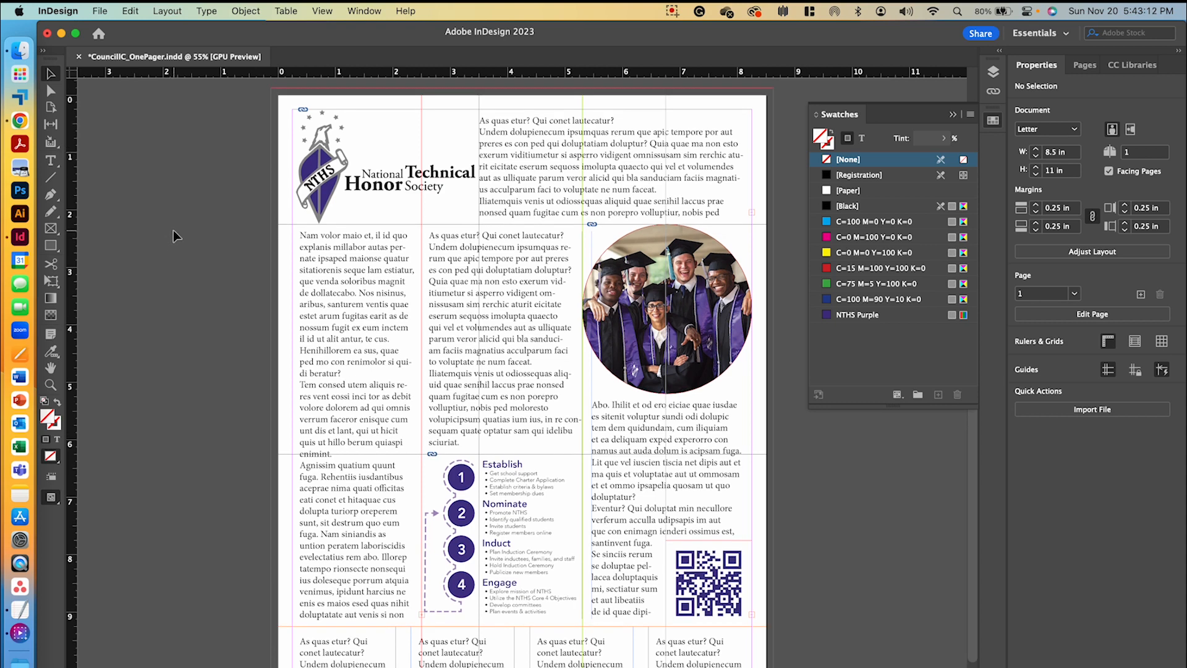
mouse_move(19, 376)
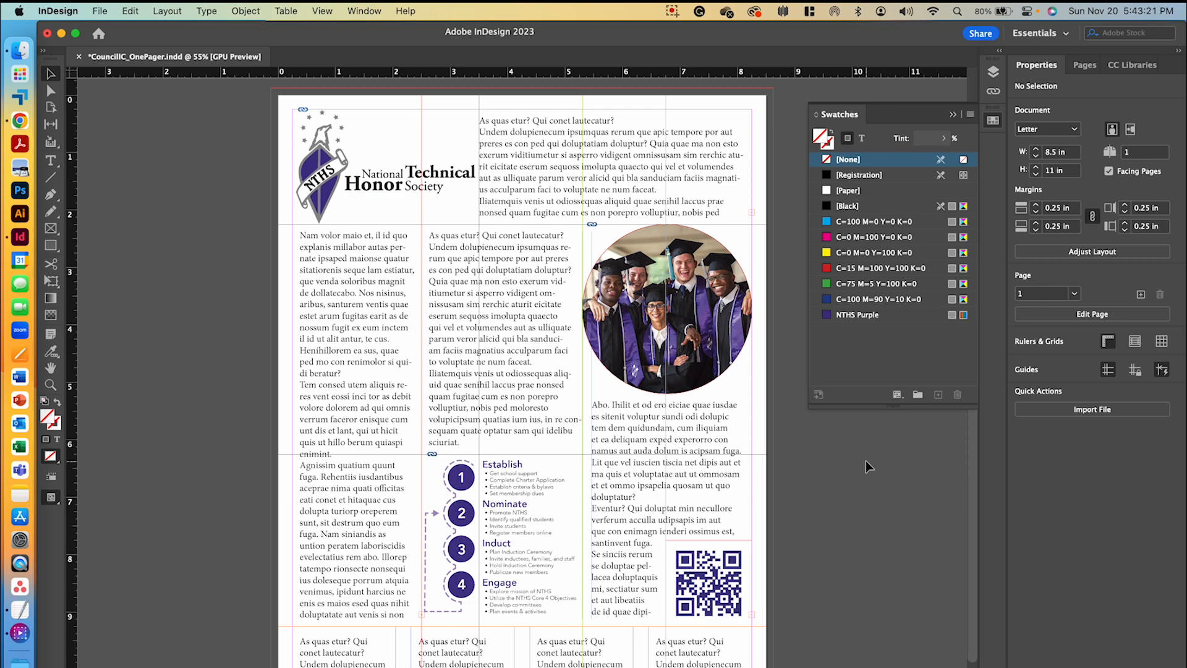
mouse_move(845, 499)
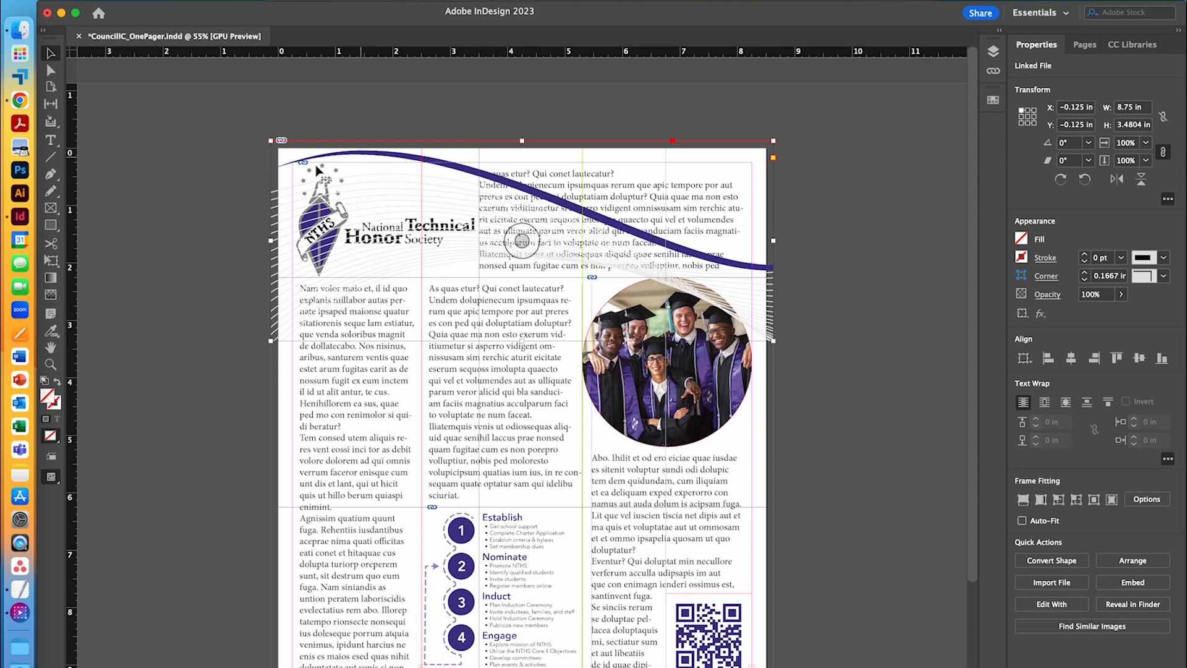
mouse_move(763, 248)
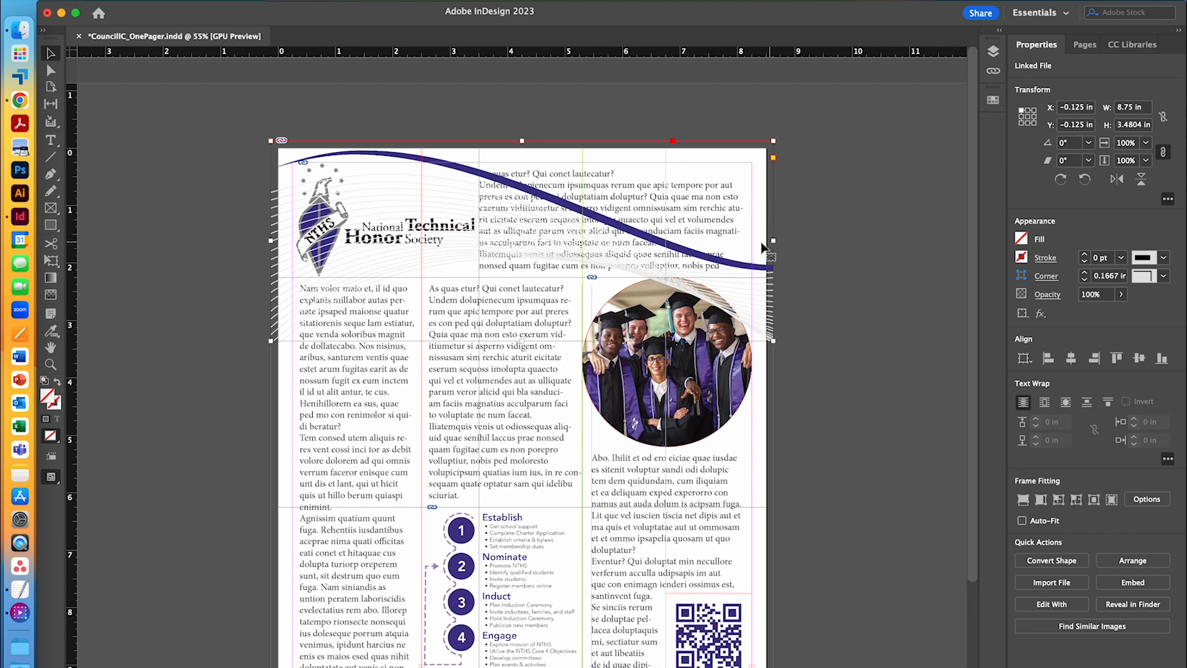
mouse_move(1041, 499)
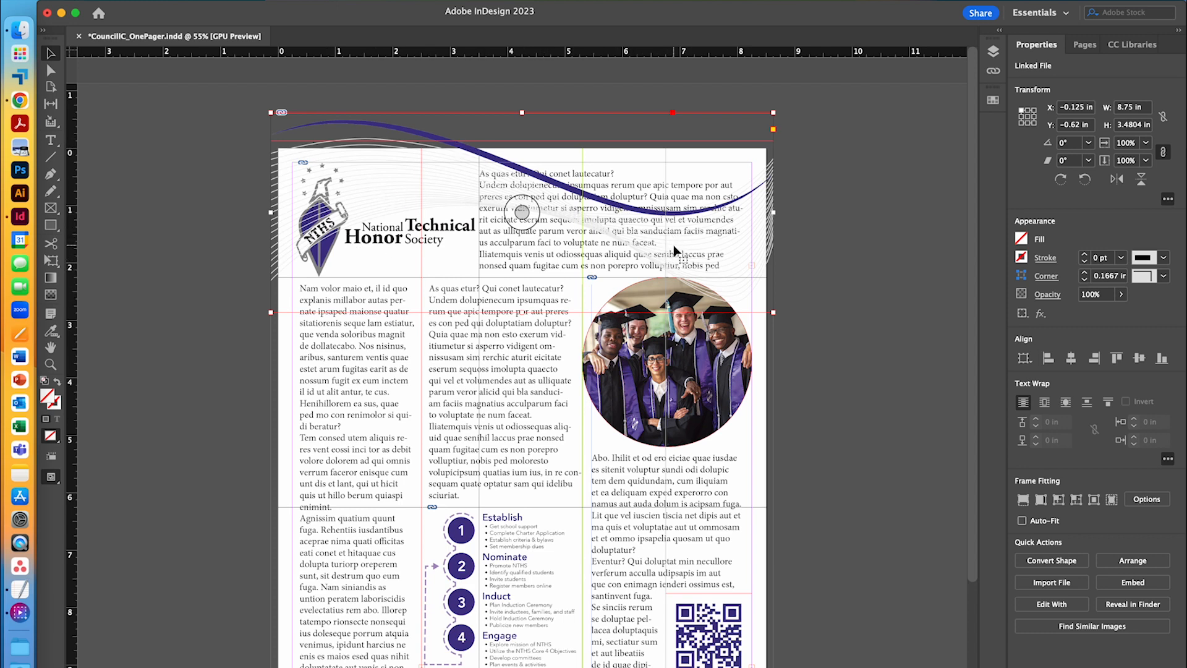
Move swoops.png to the bottom of Graphics & Images and collapse that layer.
click(993, 52)
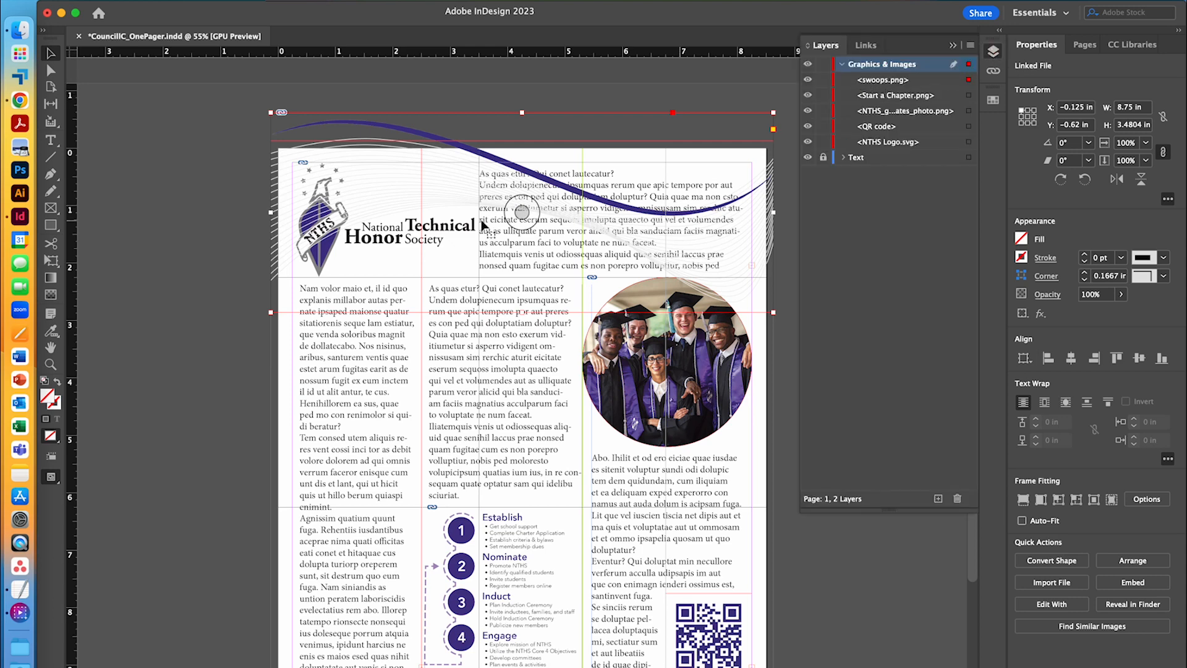
mouse_move(306, 176)
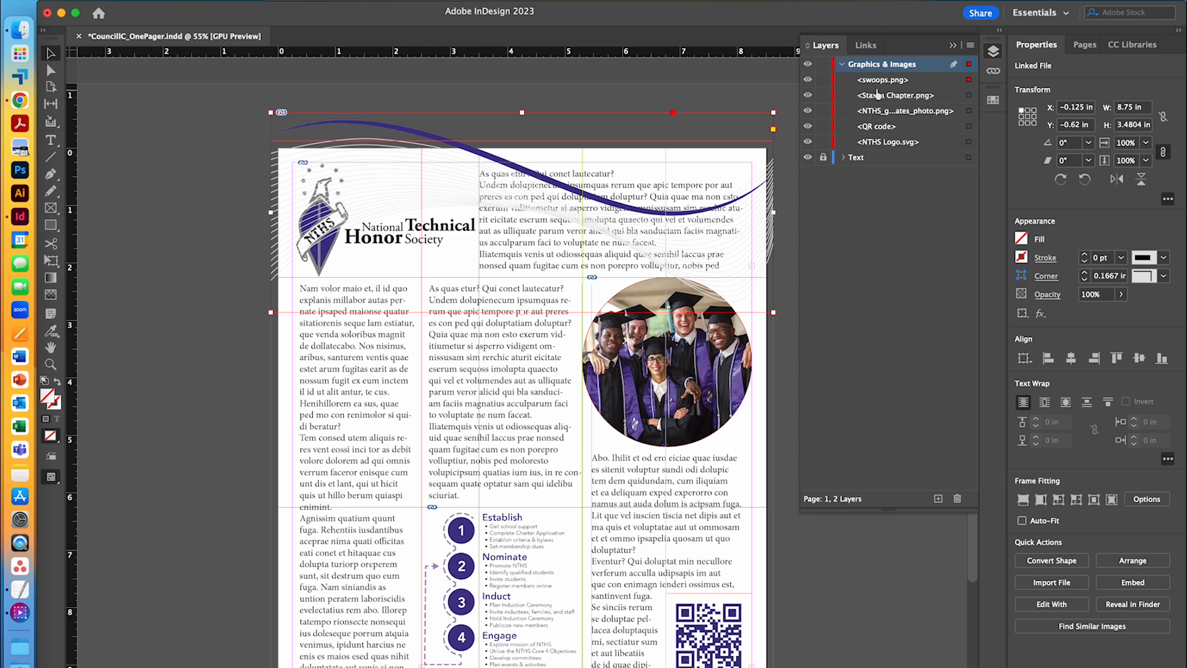
click(882, 79)
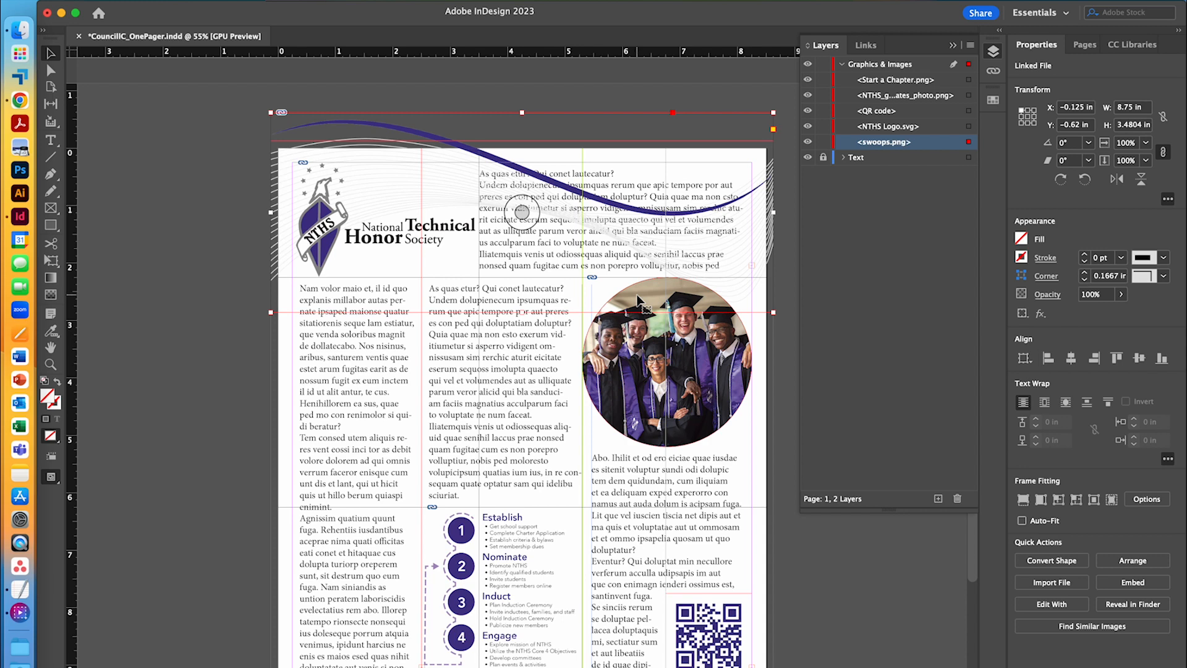
mouse_move(591, 271)
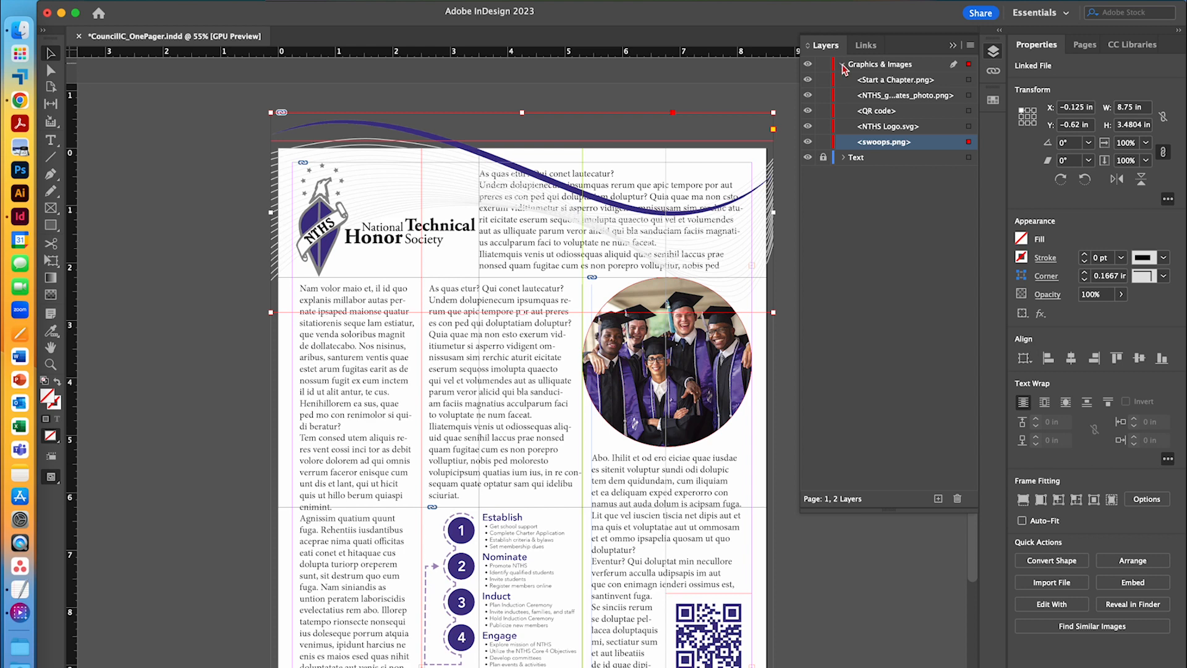
click(842, 63)
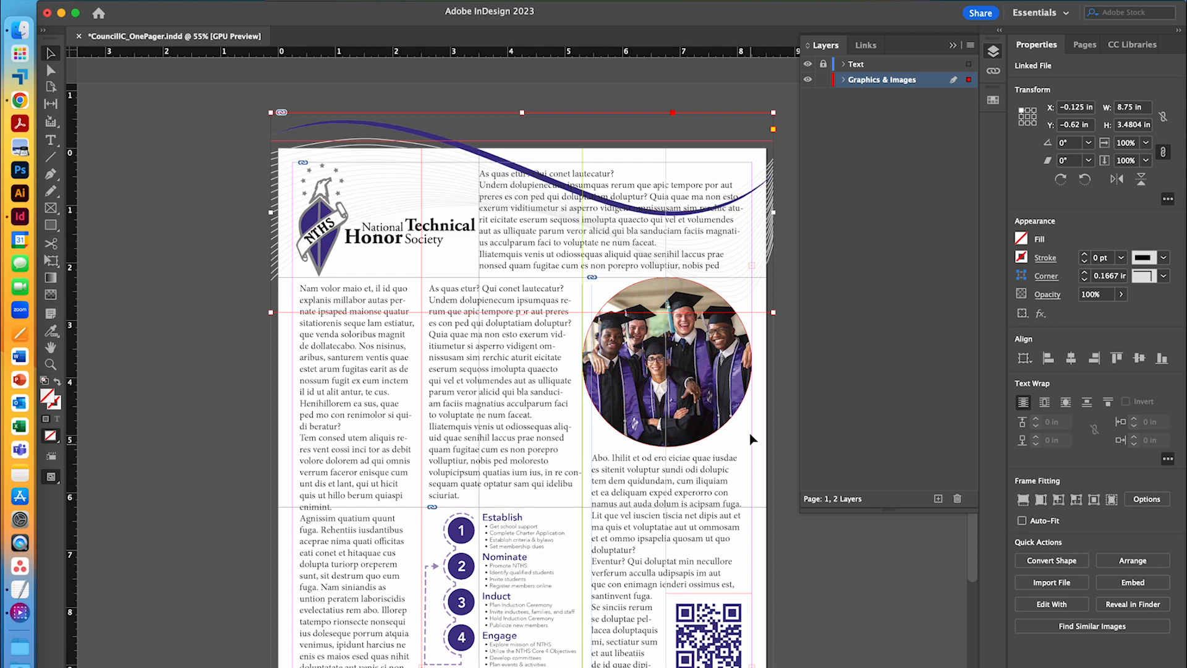
mouse_move(868, 385)
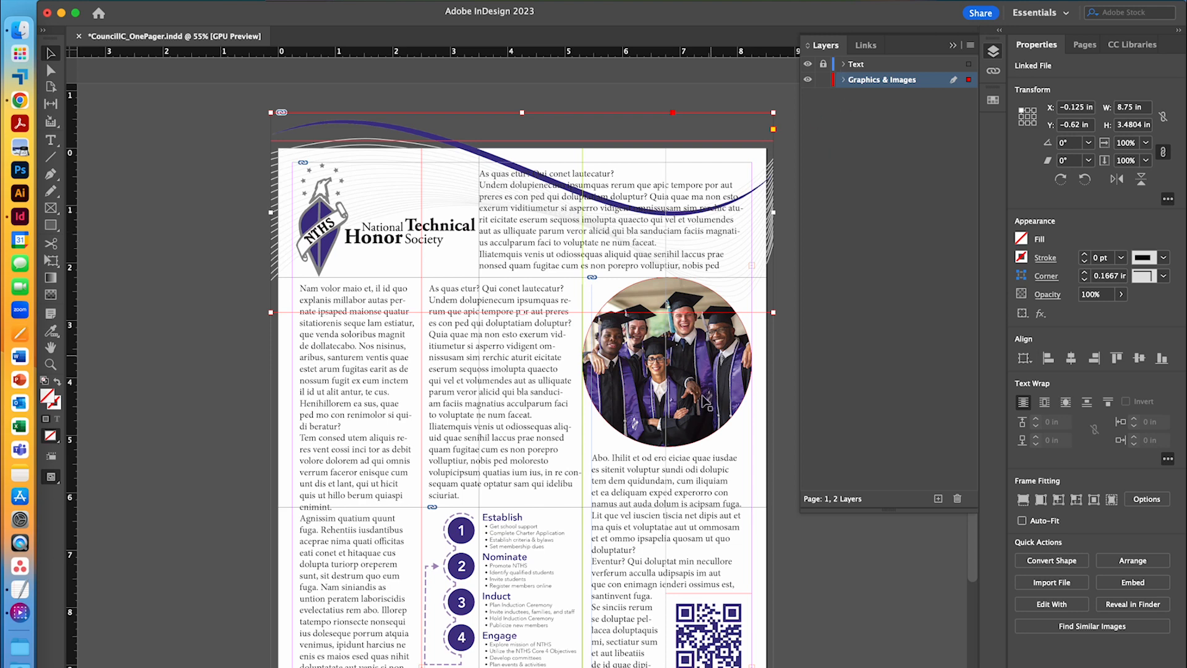
Lock the Graphics & Images layer and make the Text layer active.
click(854, 566)
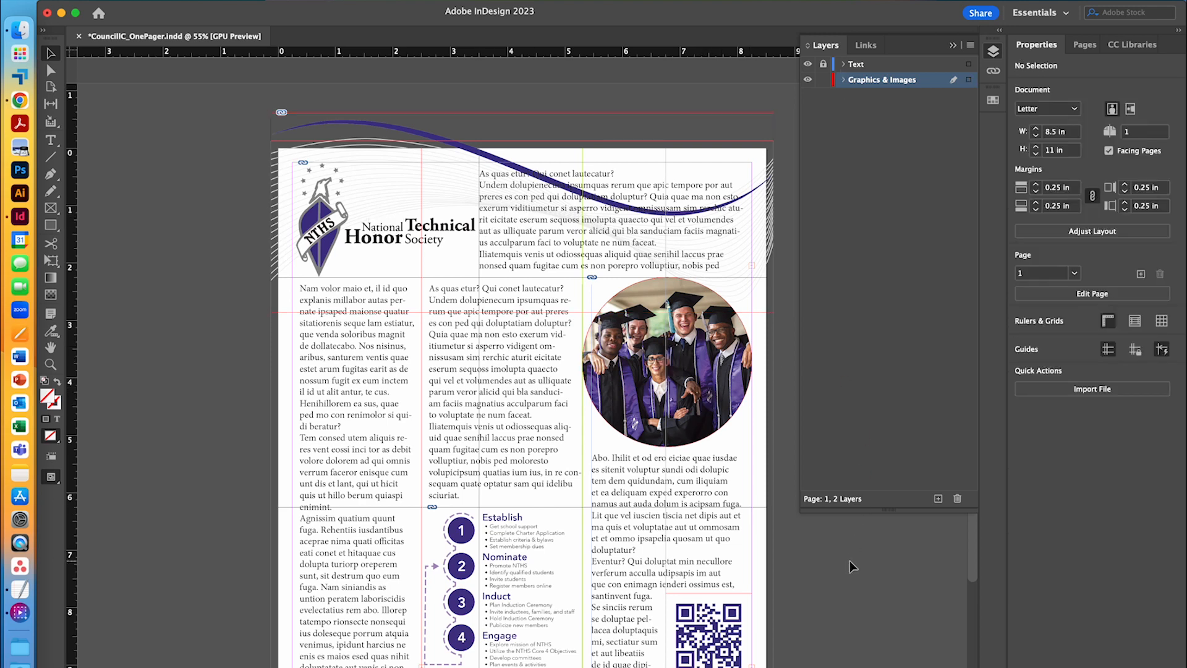
scroll(down, 3)
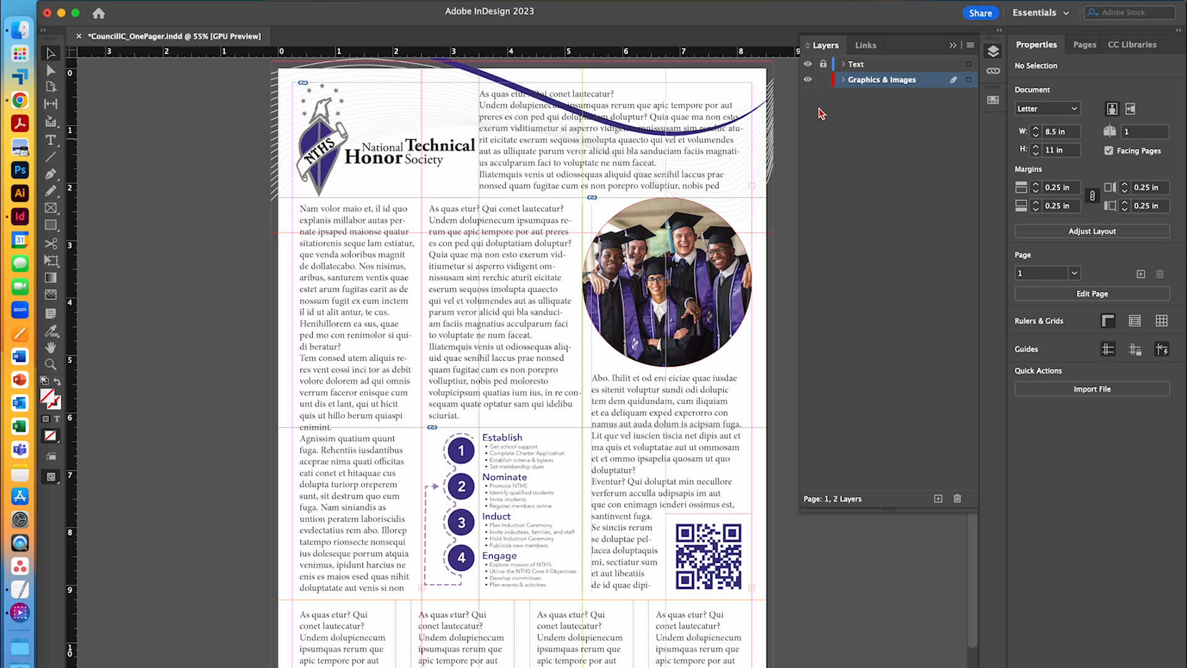
click(823, 80)
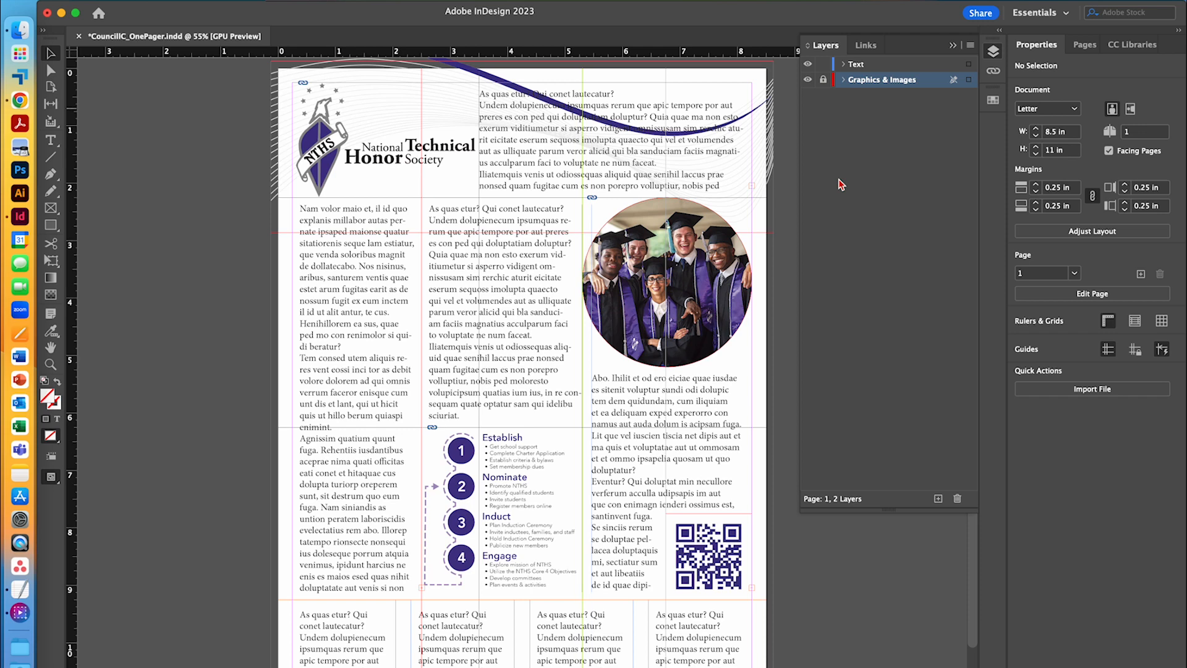
click(857, 63)
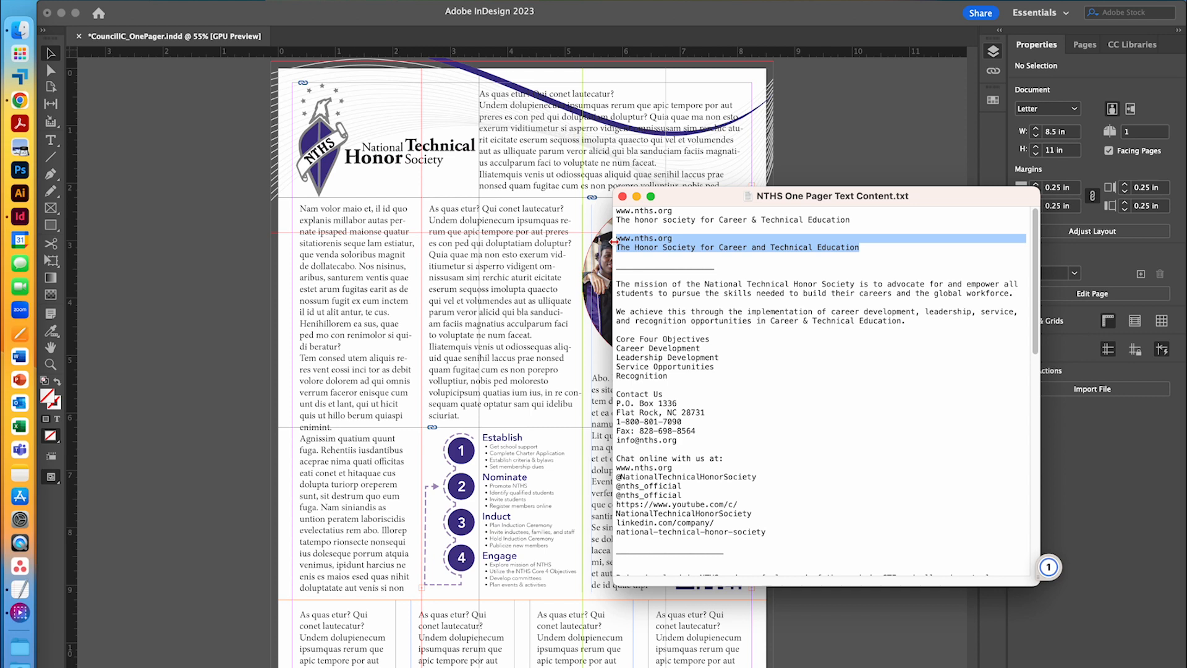
mouse_move(629, 223)
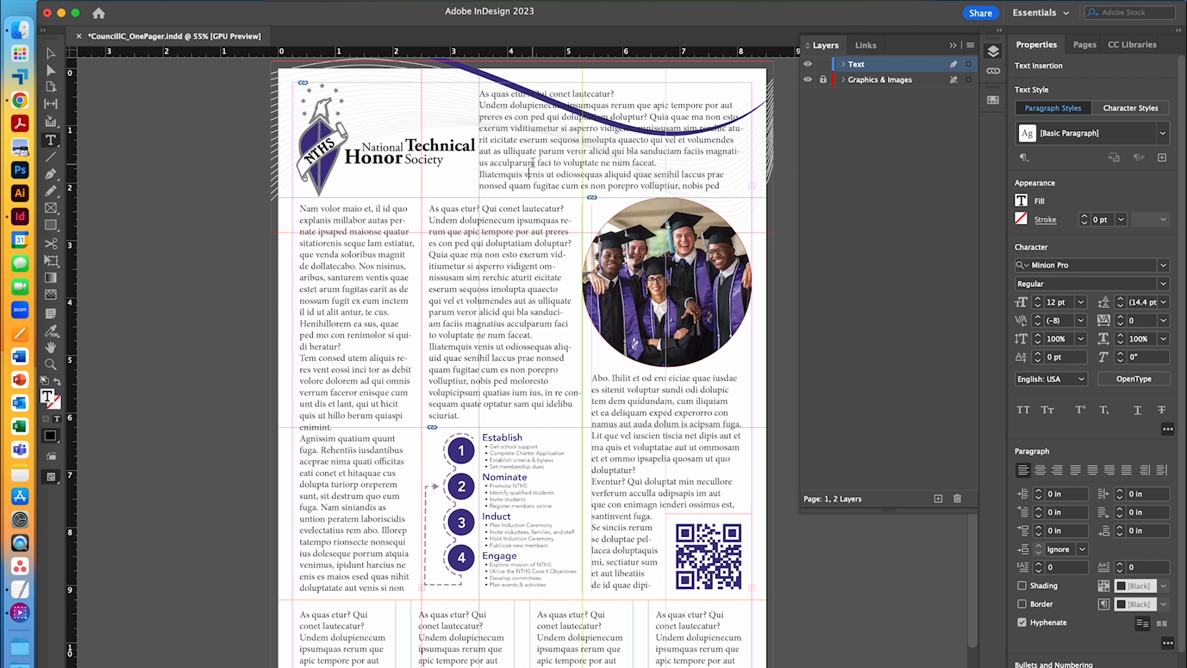
Paste the website and tagline into the top frame and scroll through the remaining text content.
click(531, 168)
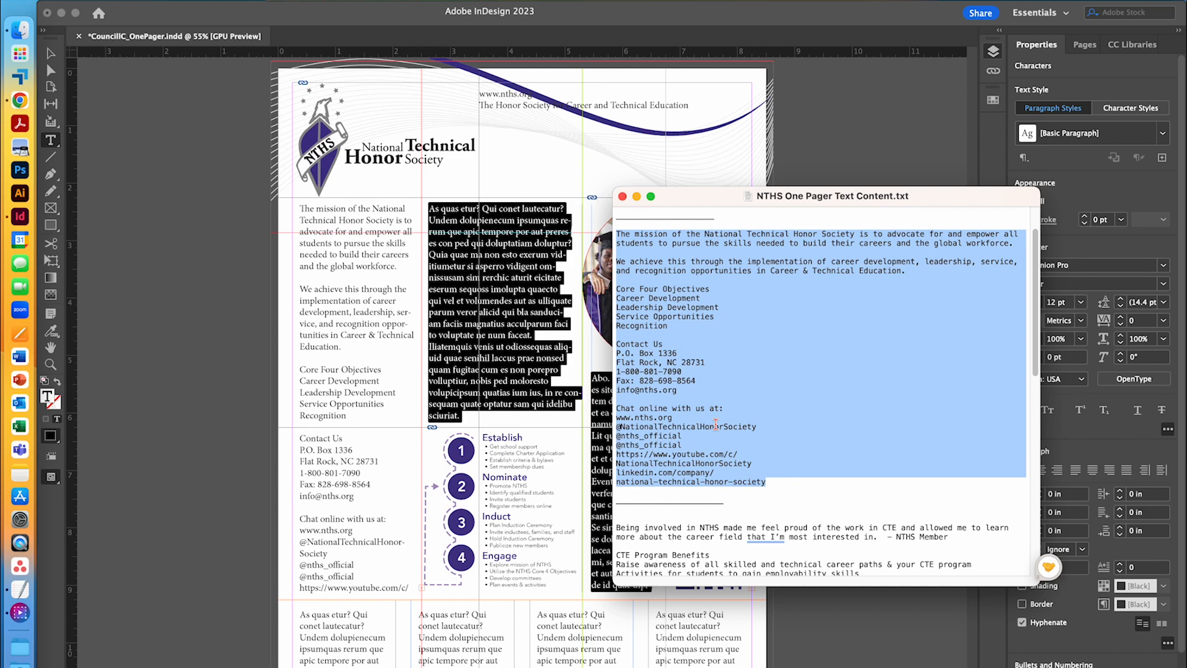
scroll(down, 3)
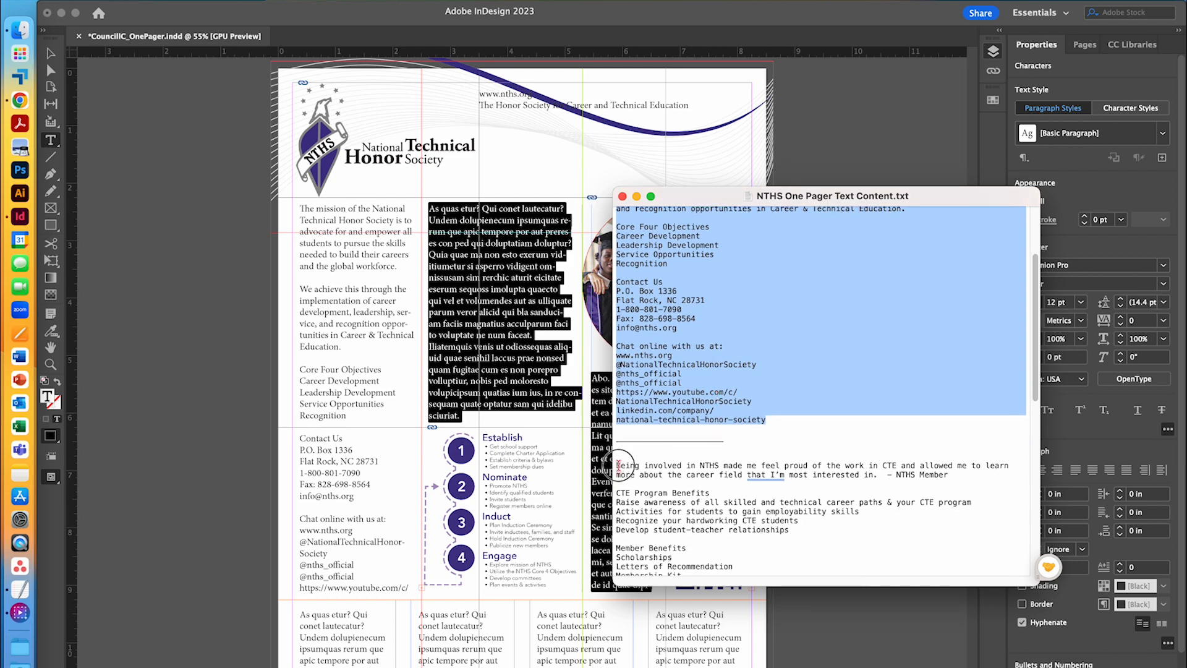
scroll(down, 3)
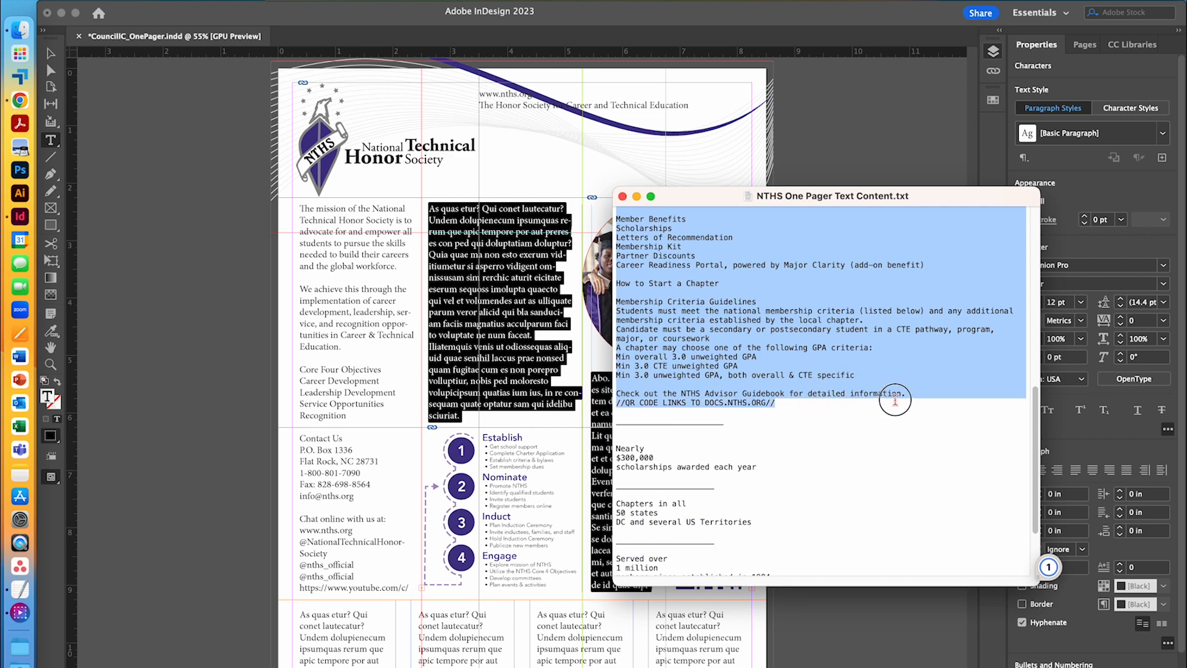
scroll(down, 3)
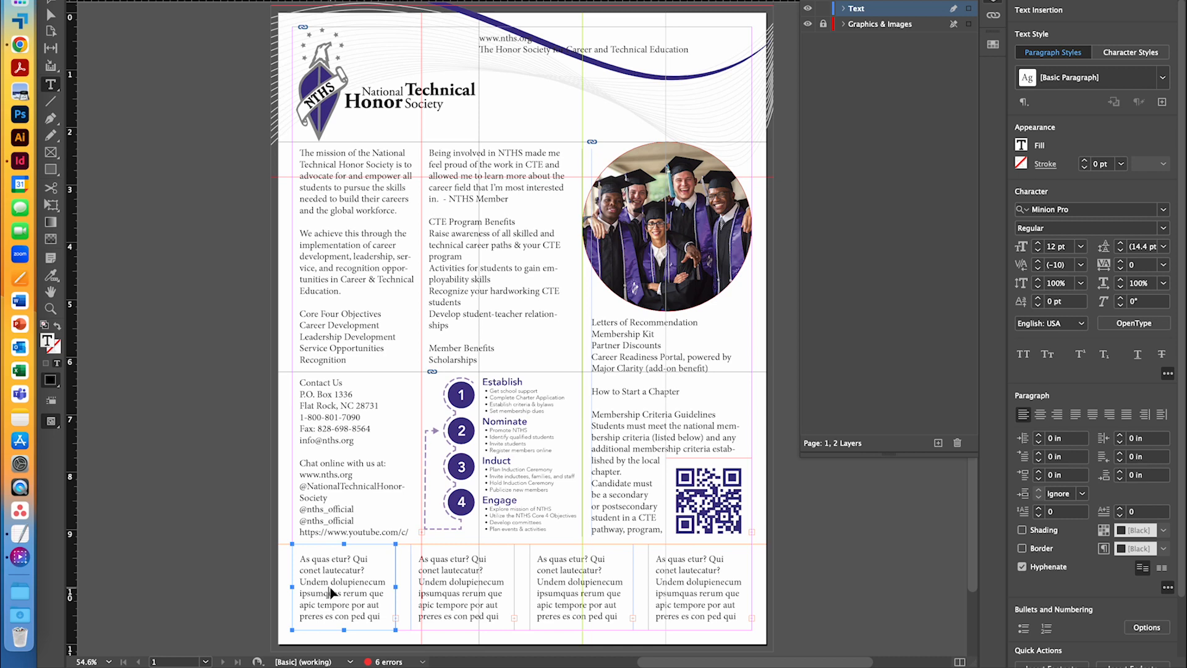
Replace the first bottom frame's placeholder with "Nearly $300,000 scholarships awarded each year".
click(18, 535)
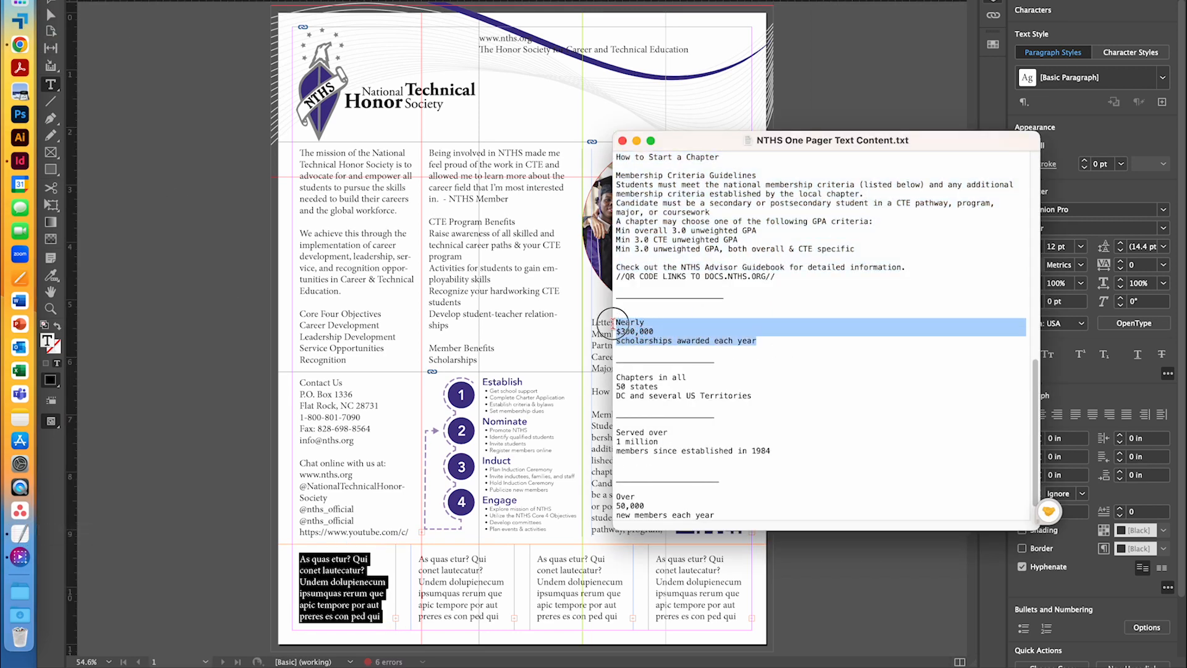
click(623, 140)
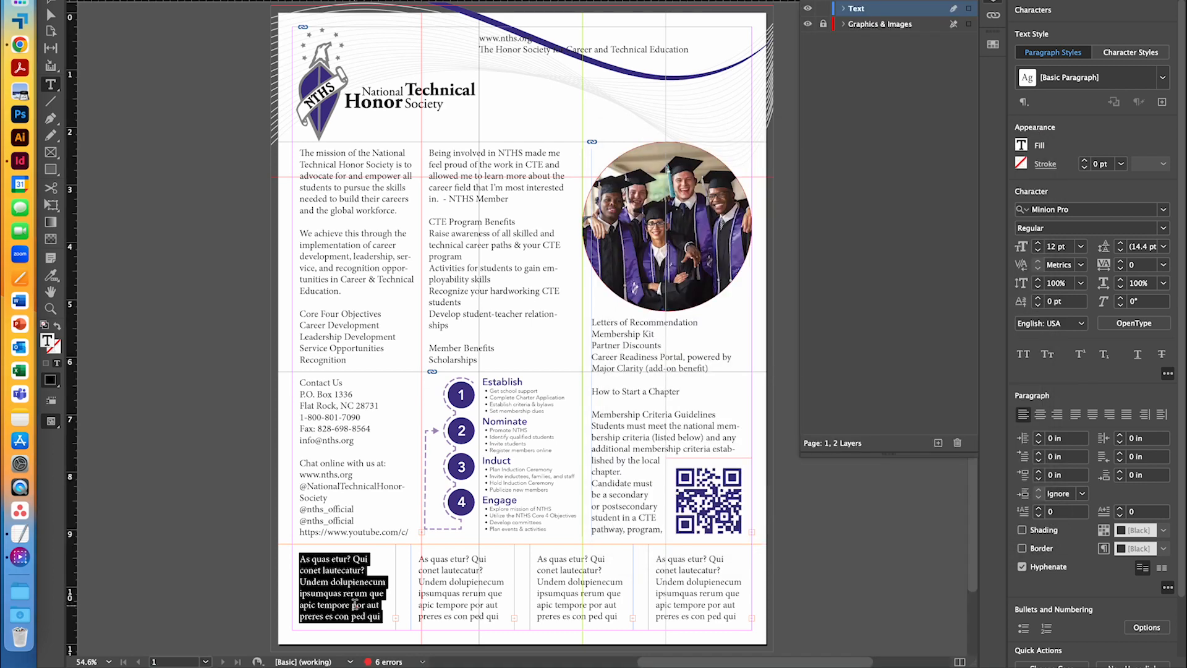
text(Nearly $300,000 scholarships awarded each year)
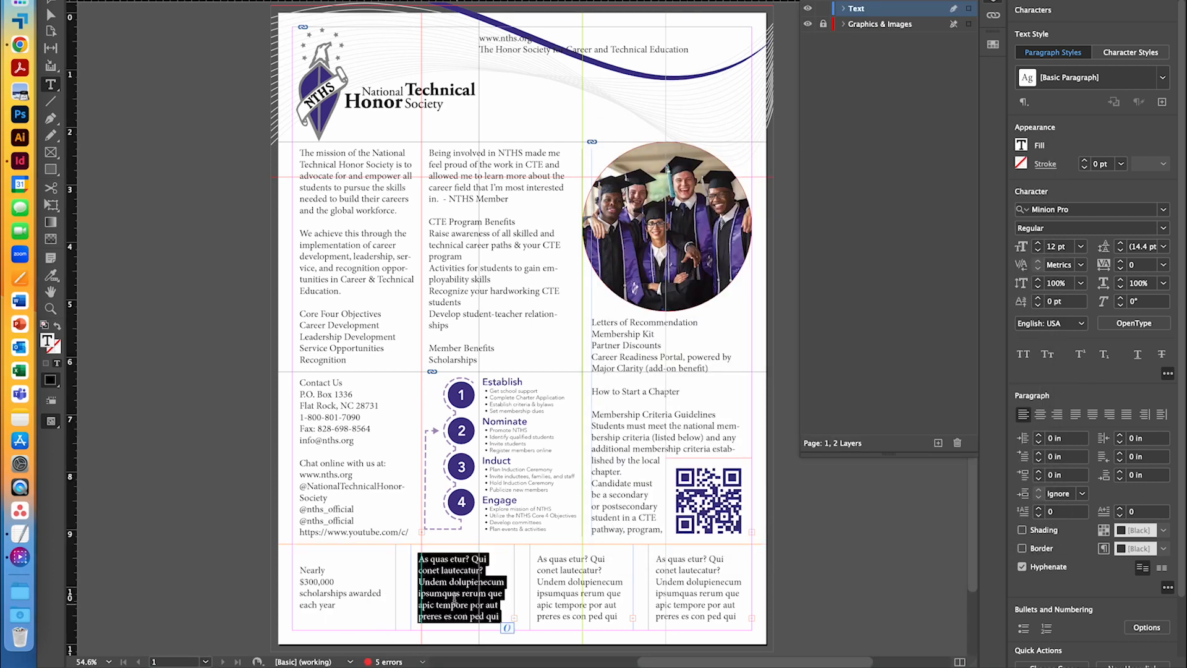
mouse_move(18, 535)
text(Chapters in all 50 states DC and several US Territories)
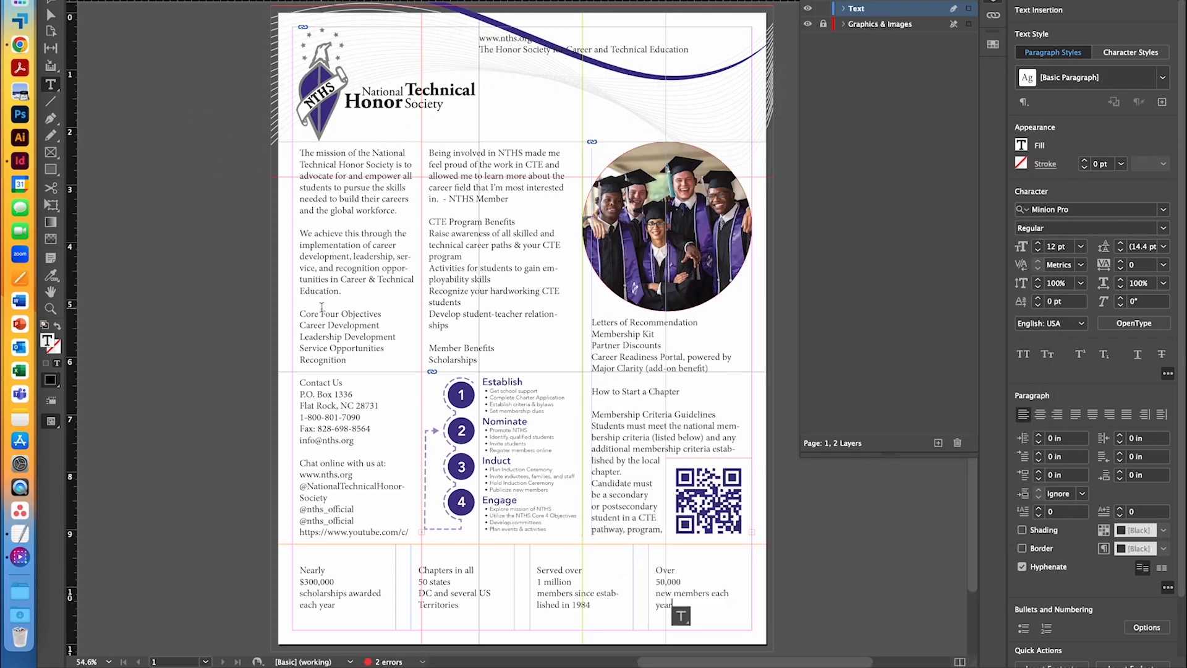
mouse_move(892, 498)
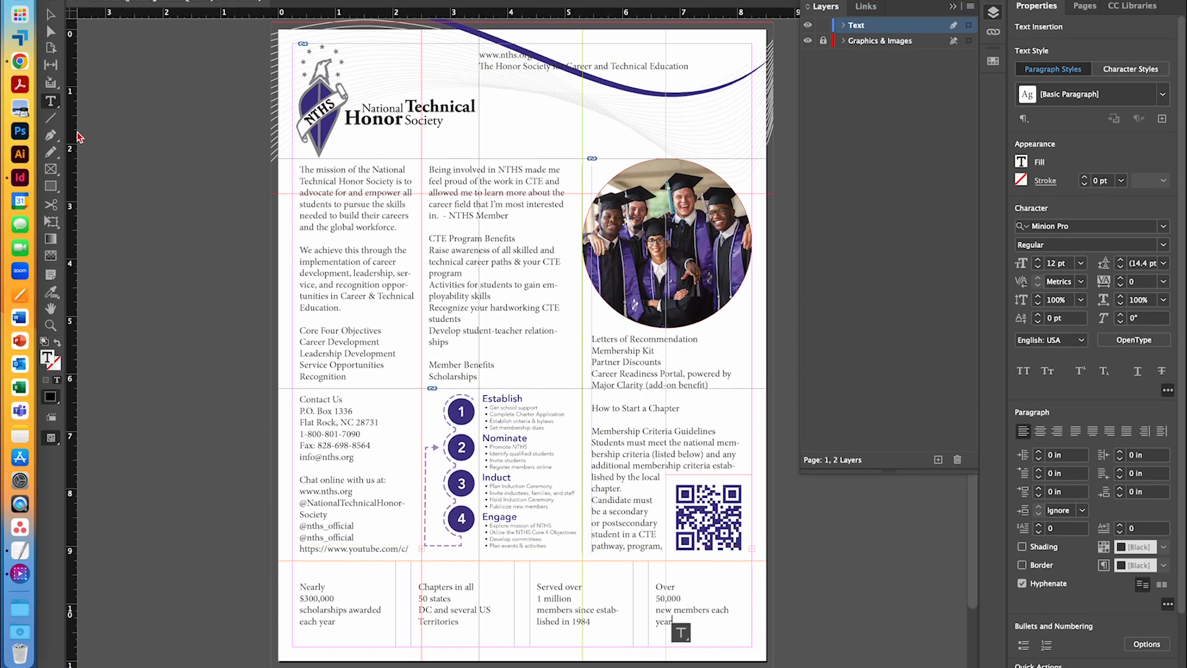
Set the scholarships frame to centred vertical justification with 0.125 in inset via Text Frame Options.
click(343, 606)
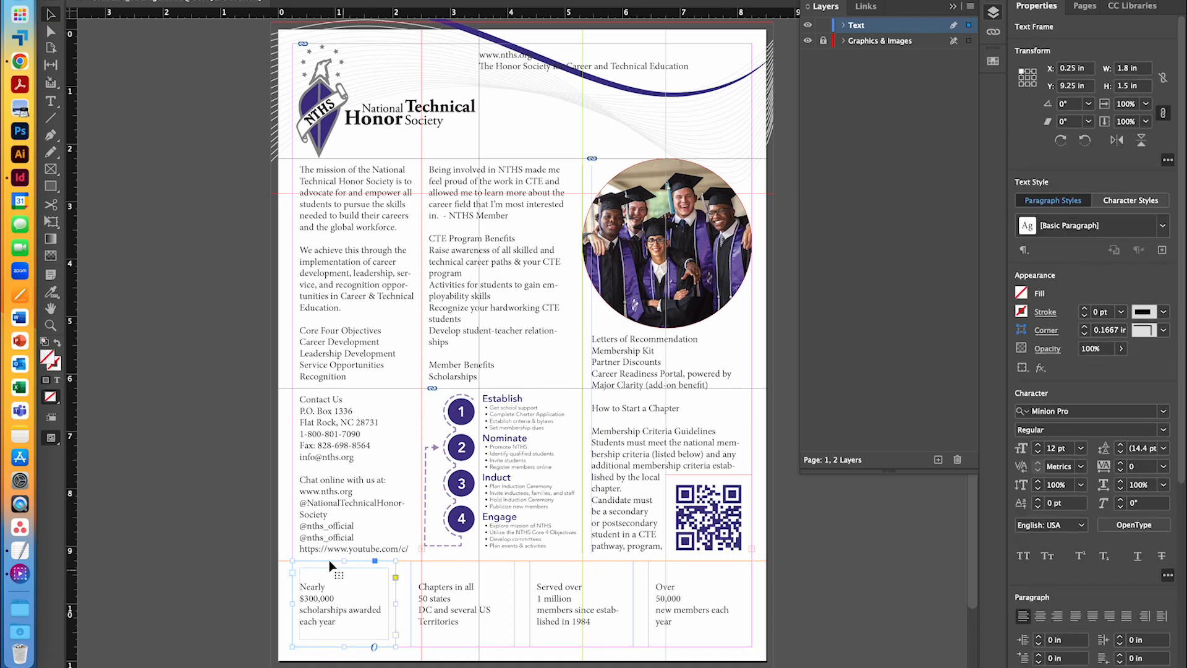
mouse_move(316, 607)
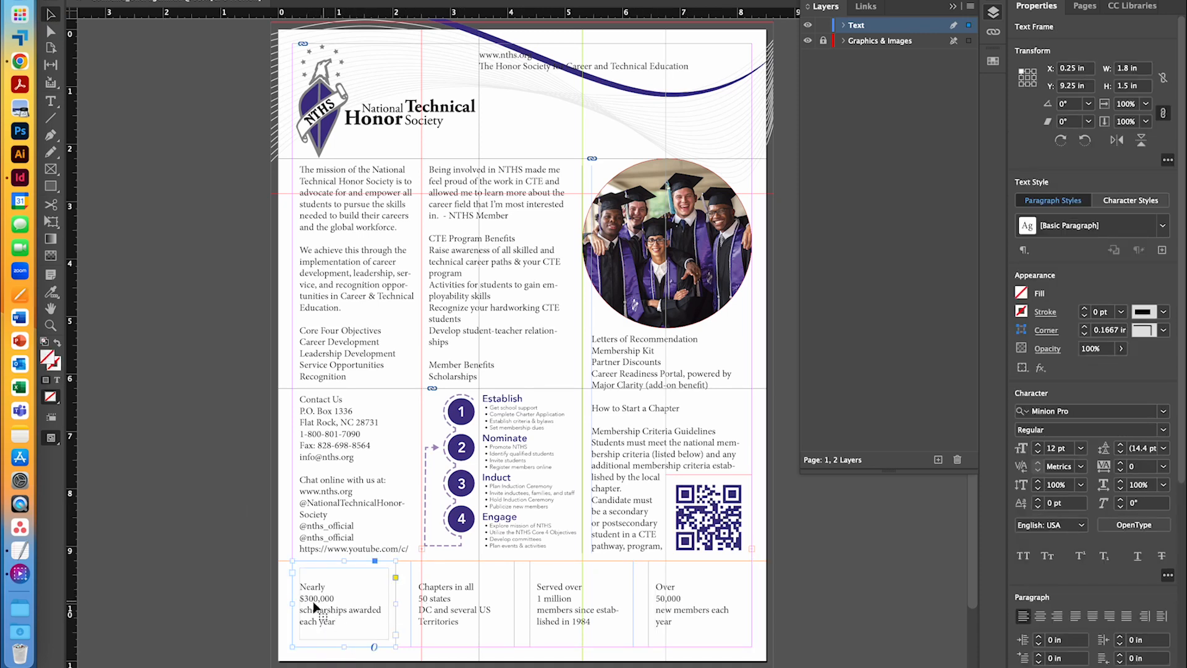
right_click(315, 606)
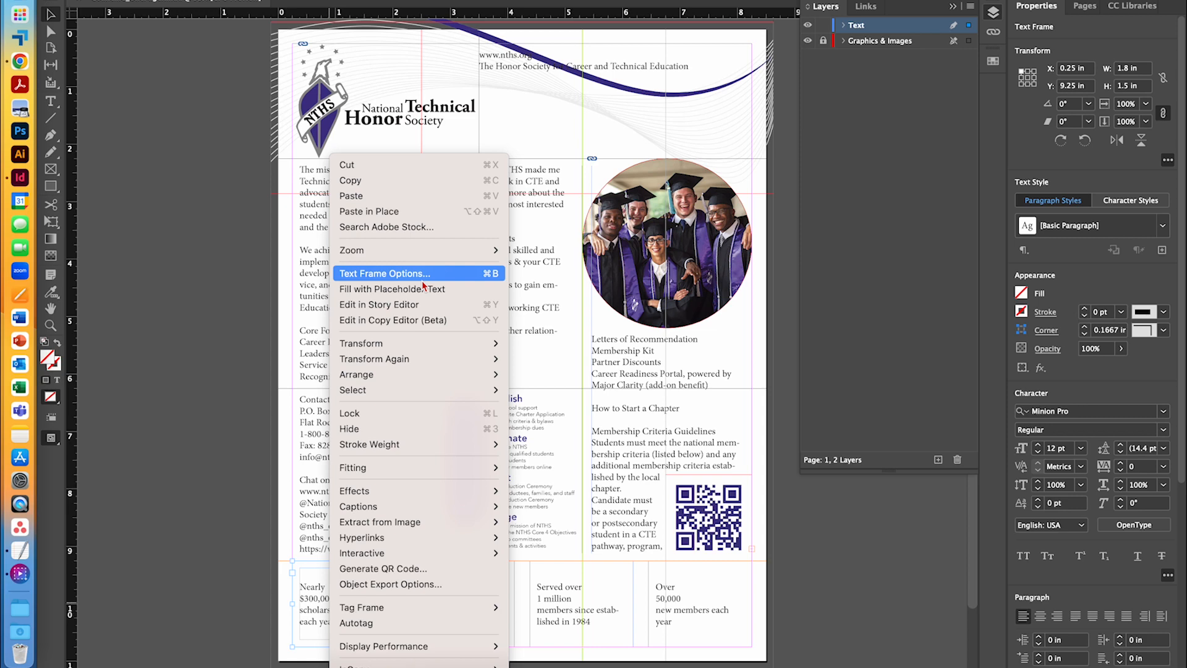
click(383, 273)
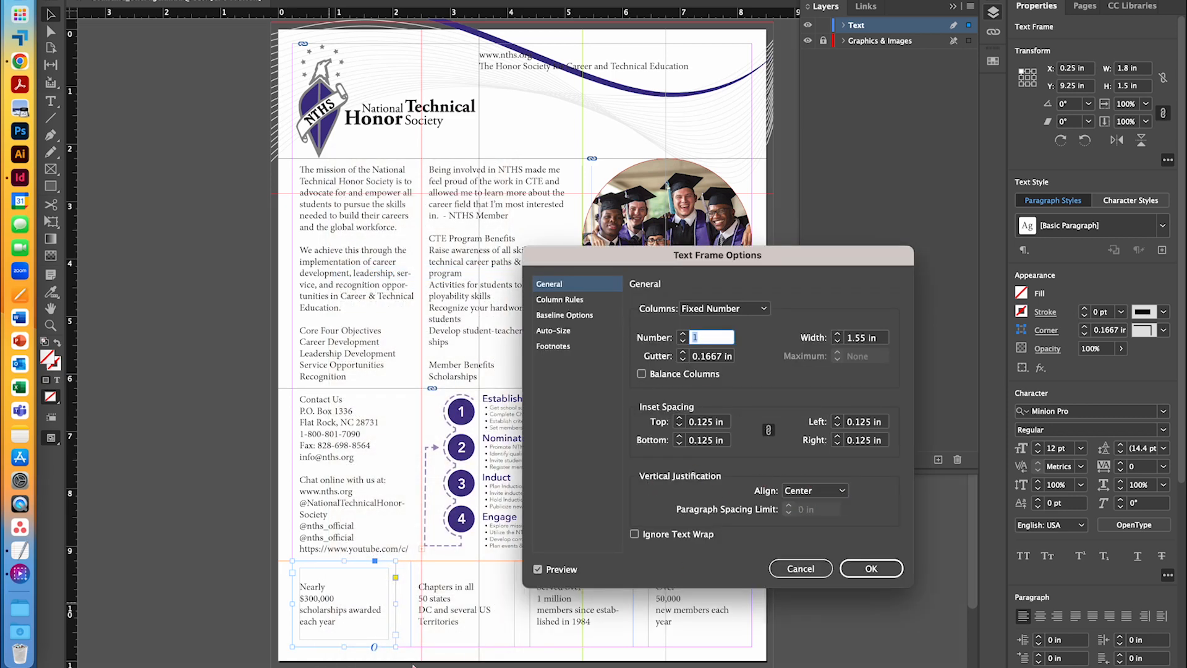
mouse_move(309, 627)
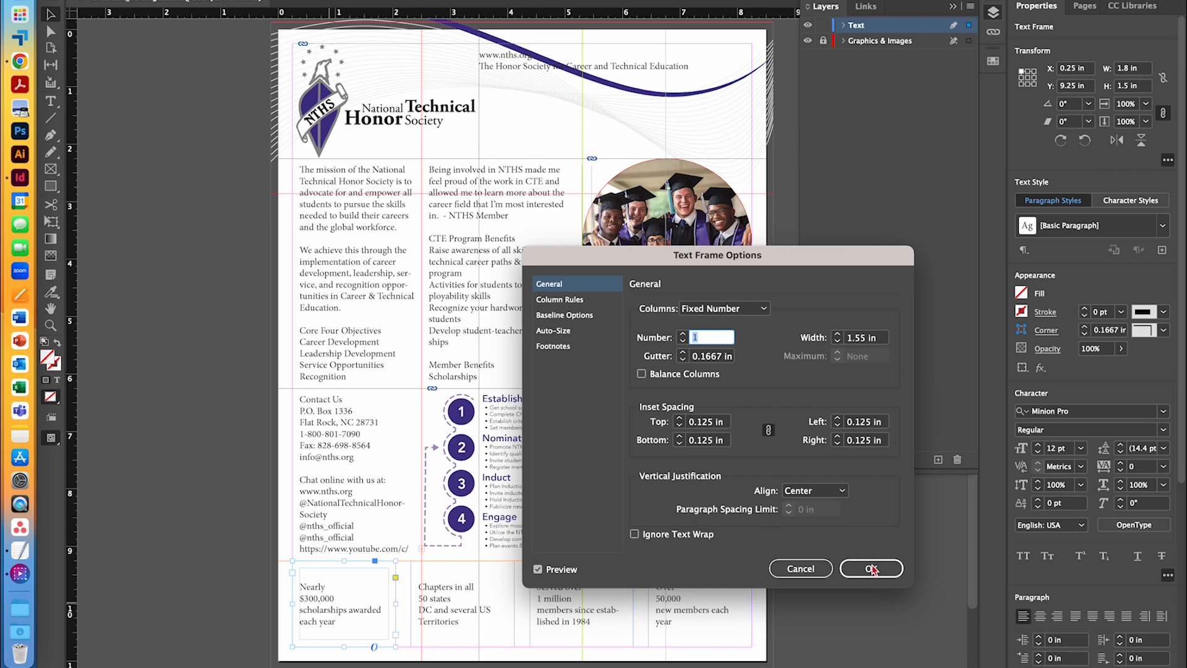
click(869, 568)
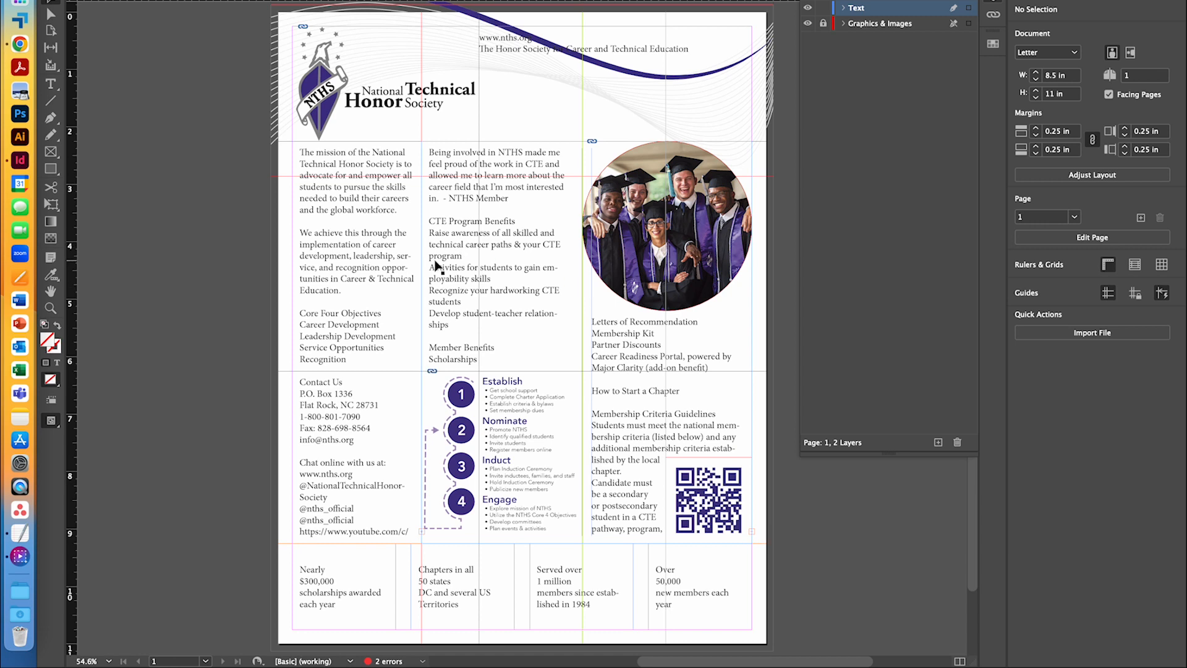
mouse_move(549, 38)
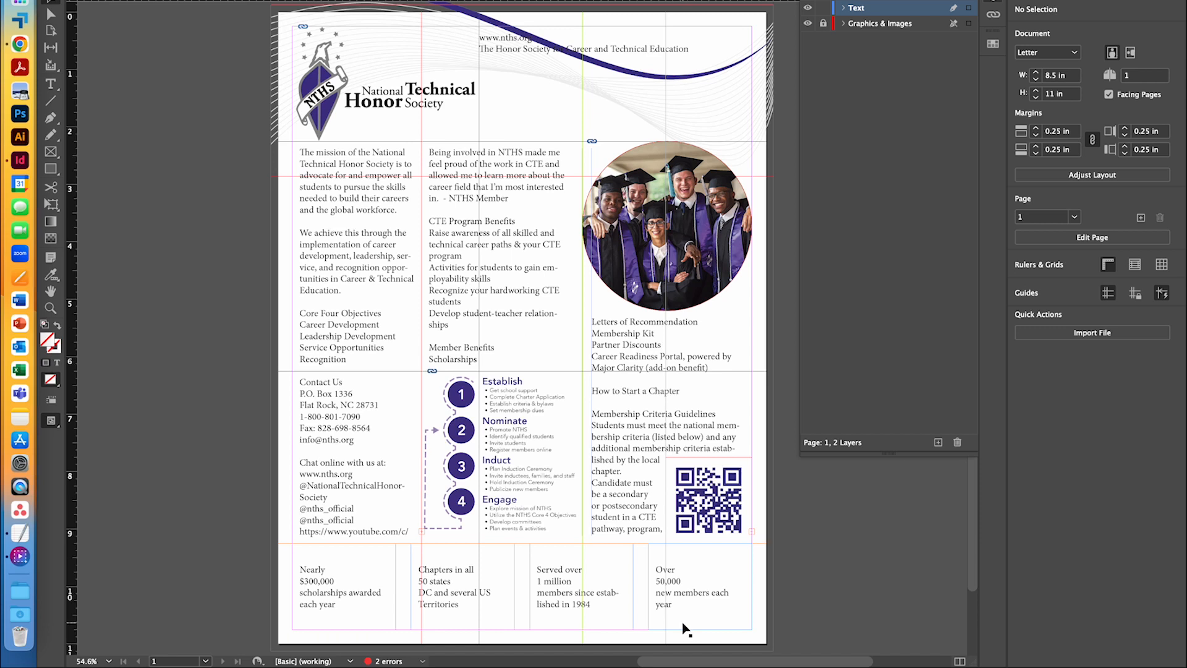
mouse_move(665, 593)
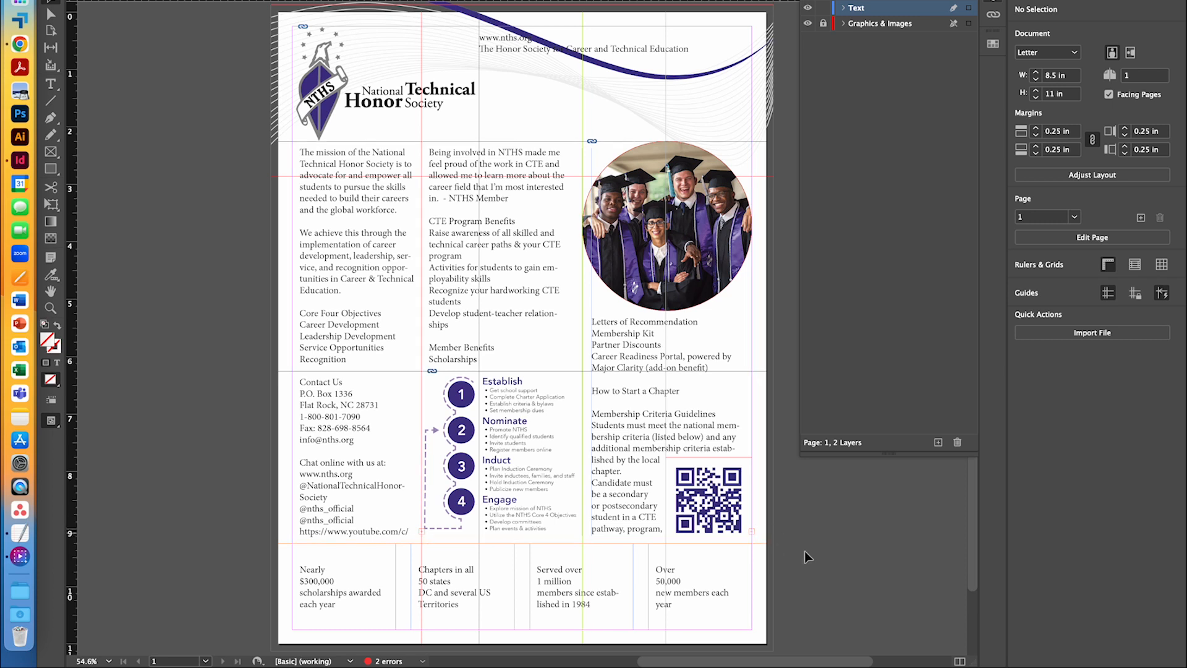
mouse_move(854, 610)
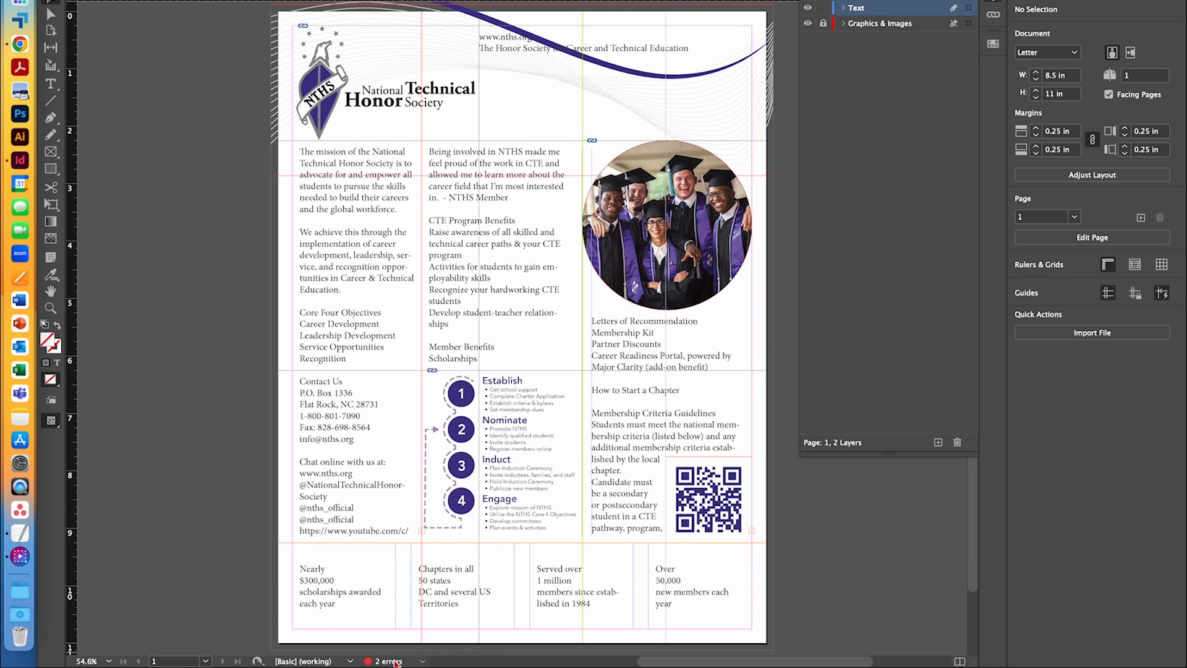
mouse_move(928, 581)
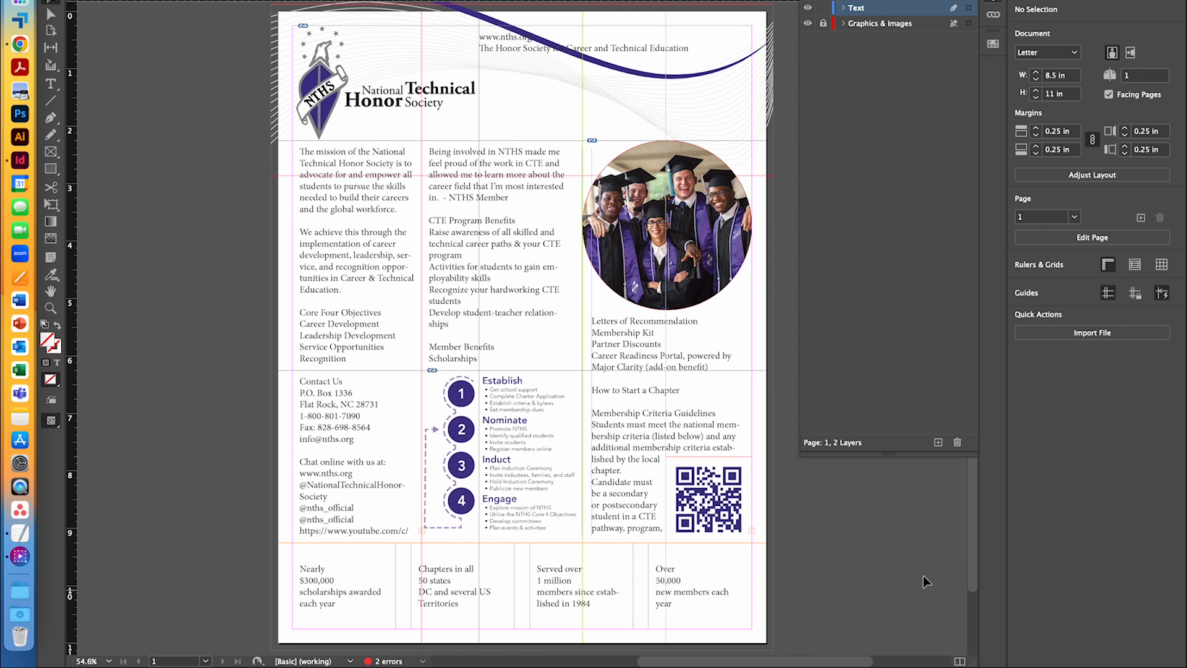